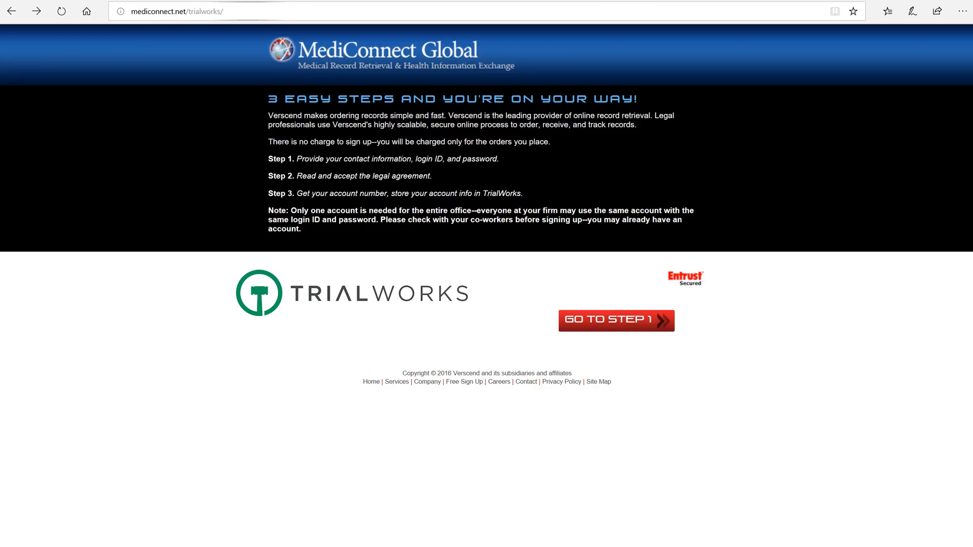
pyautogui.moveTo(677, 359)
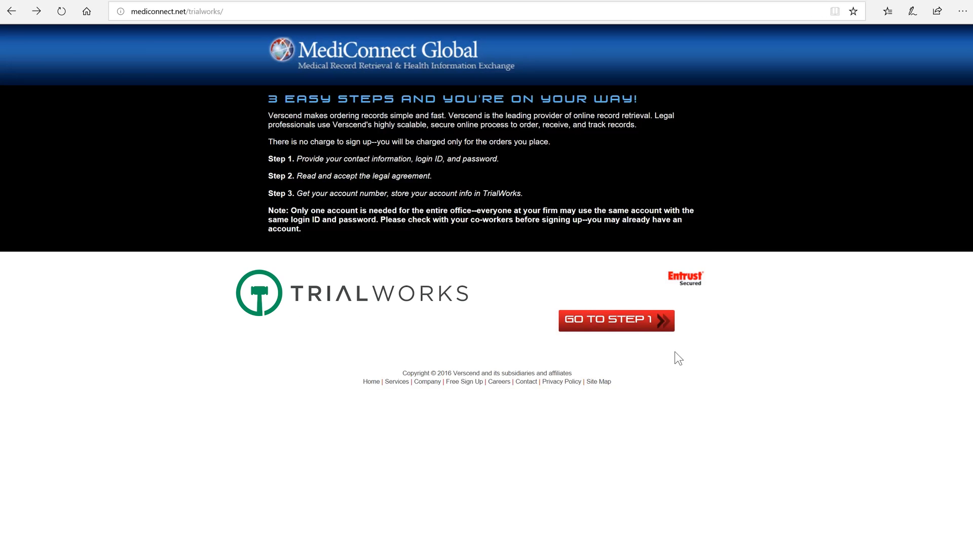
pyautogui.moveTo(674, 324)
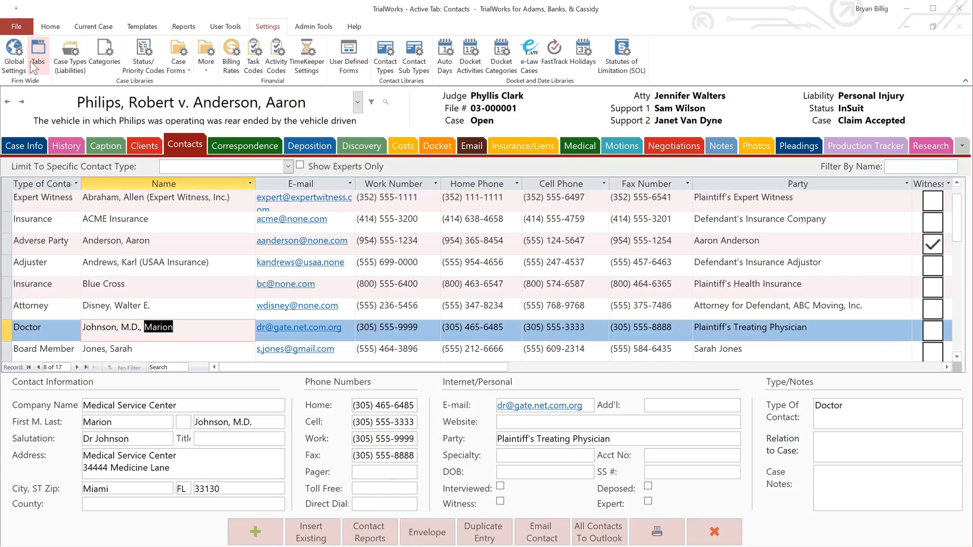
# Check the MediConnect login in the firm-wide add-in settings, then view the client's details and HIPAA Authorization
pyautogui.click(14, 53)
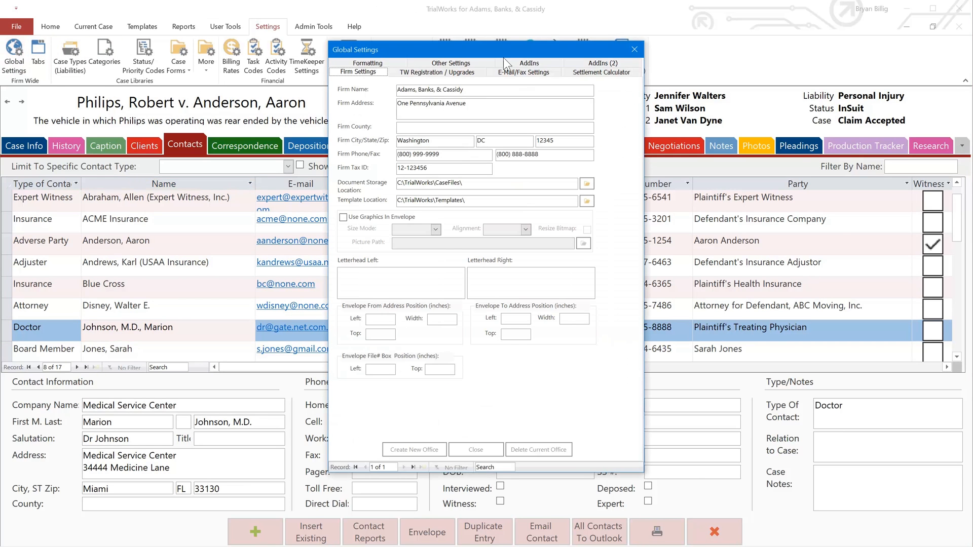
pyautogui.click(529, 63)
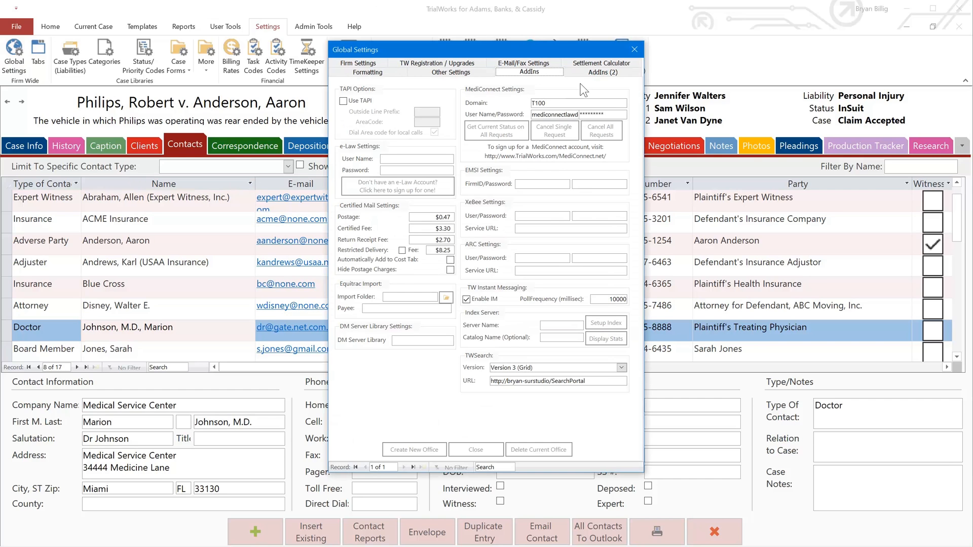
pyautogui.moveTo(584, 89)
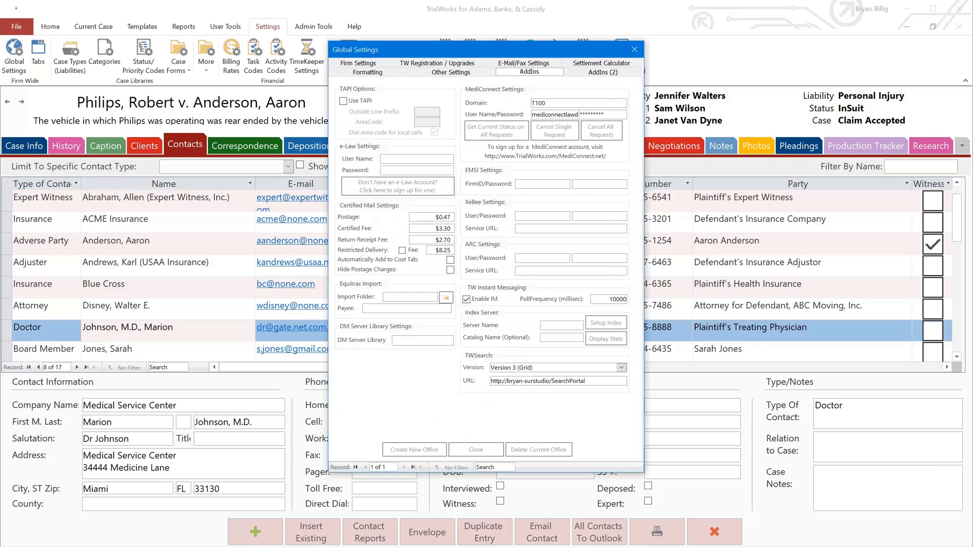
pyautogui.moveTo(482, 121)
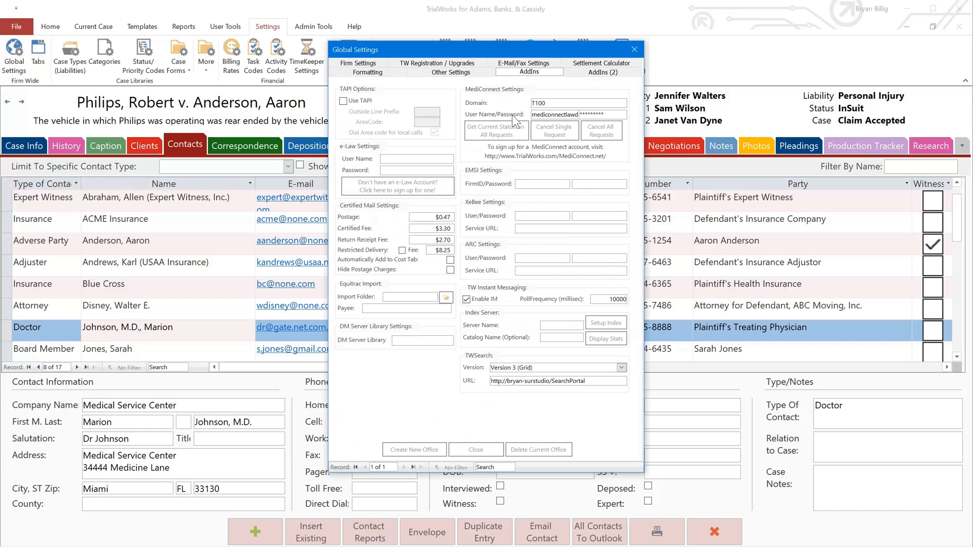
pyautogui.click(477, 450)
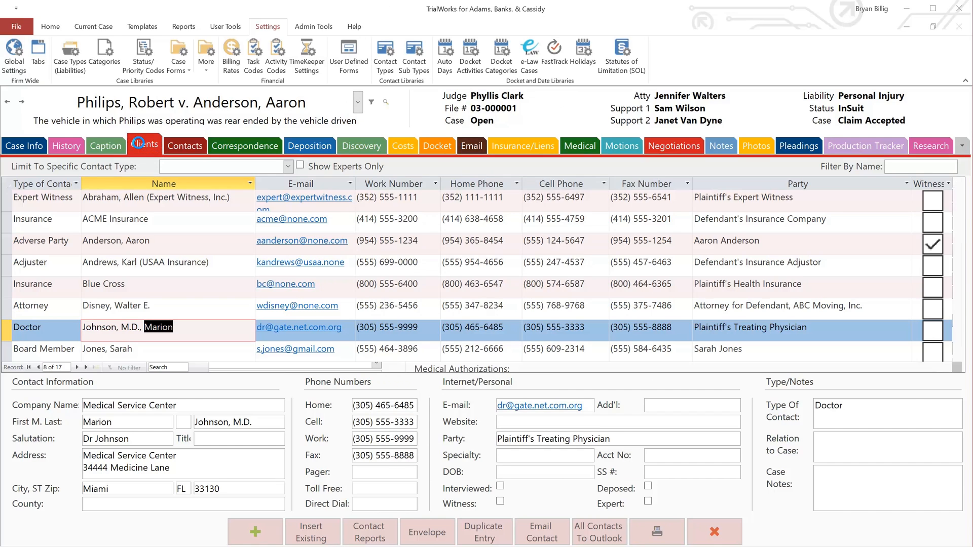
pyautogui.click(144, 146)
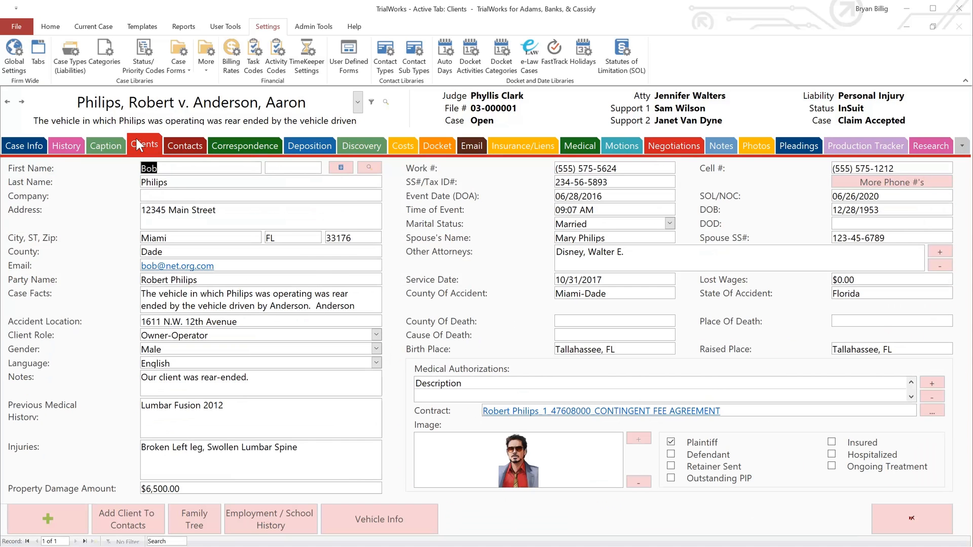
pyautogui.moveTo(851, 384)
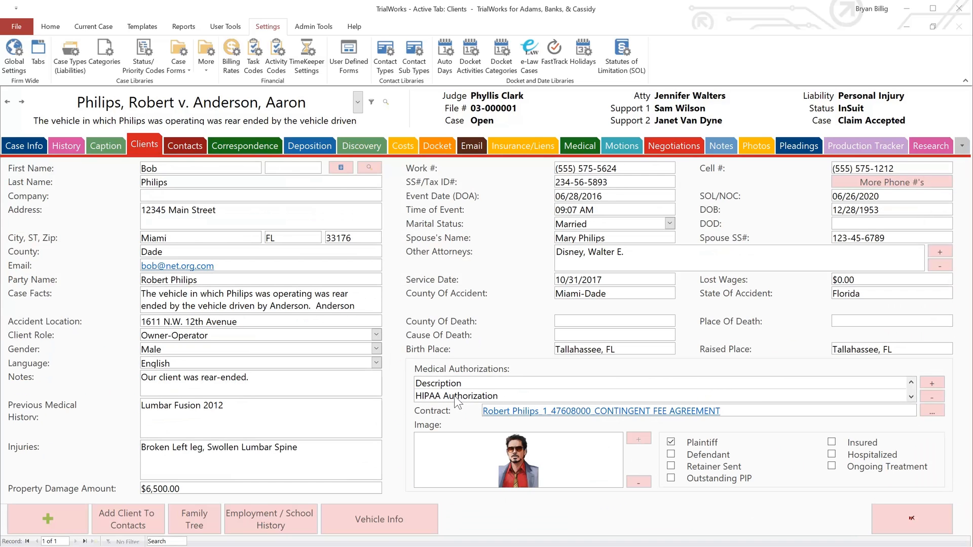
pyautogui.moveTo(423, 400)
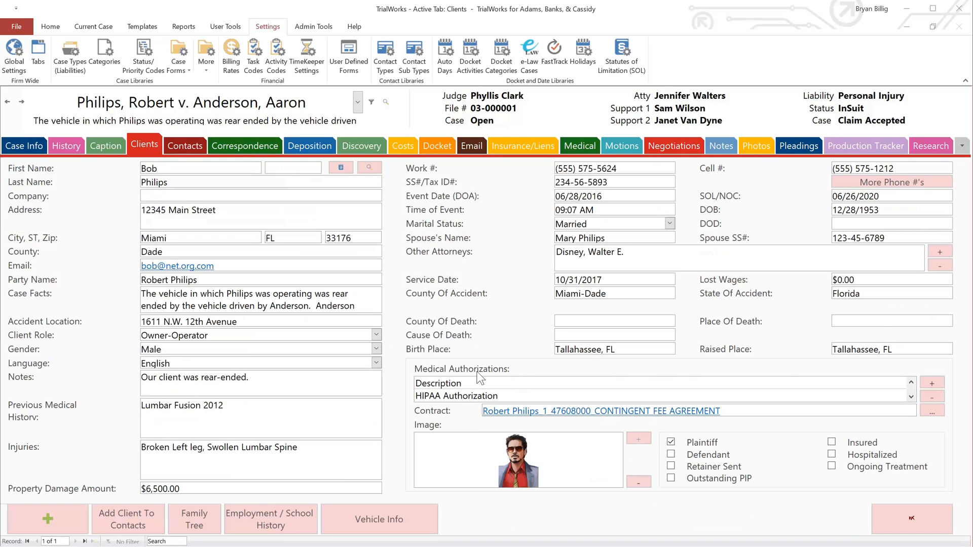
pyautogui.moveTo(435, 375)
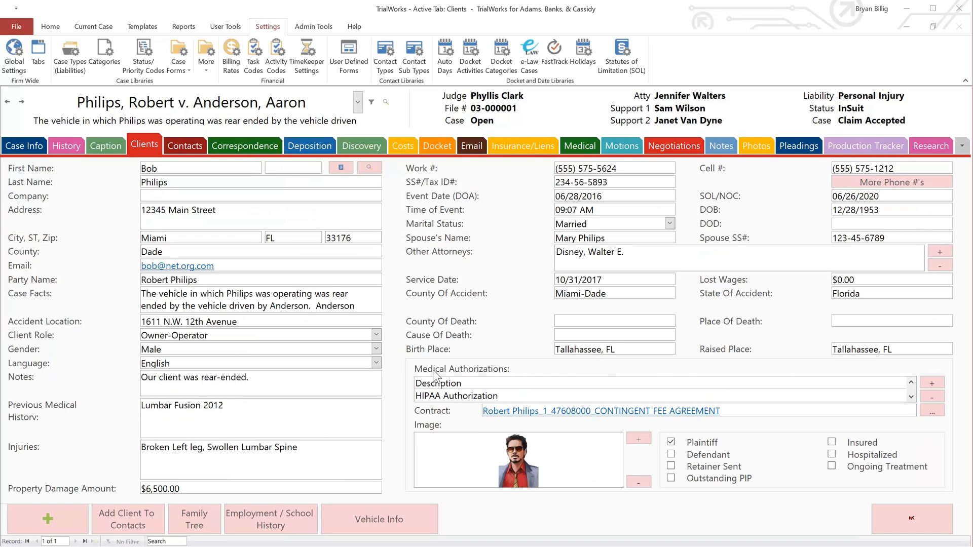
pyautogui.moveTo(715, 212)
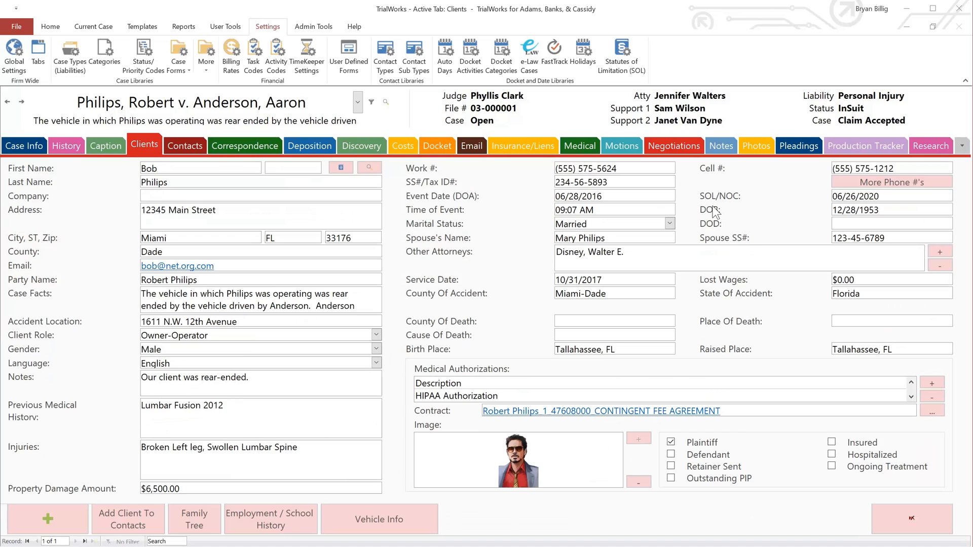
pyautogui.moveTo(472, 201)
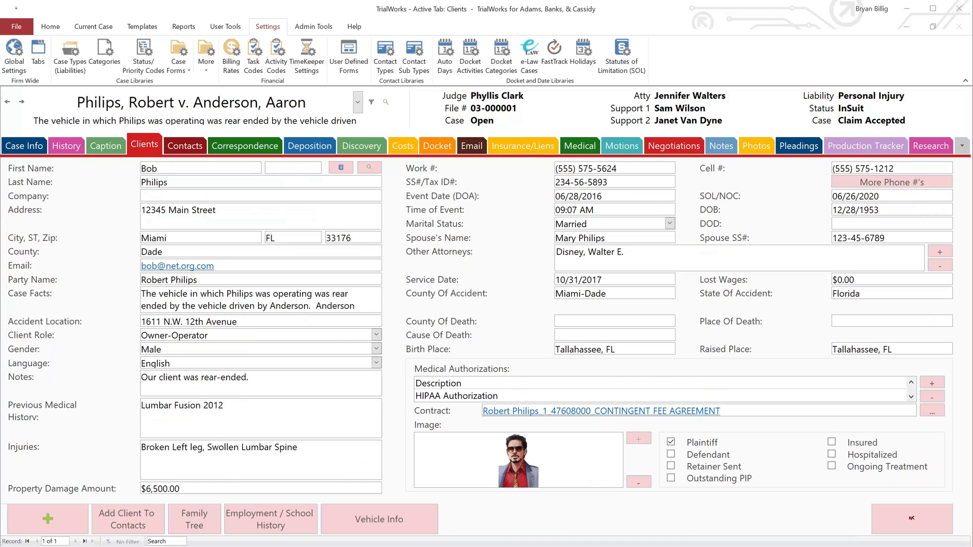
pyautogui.moveTo(194, 157)
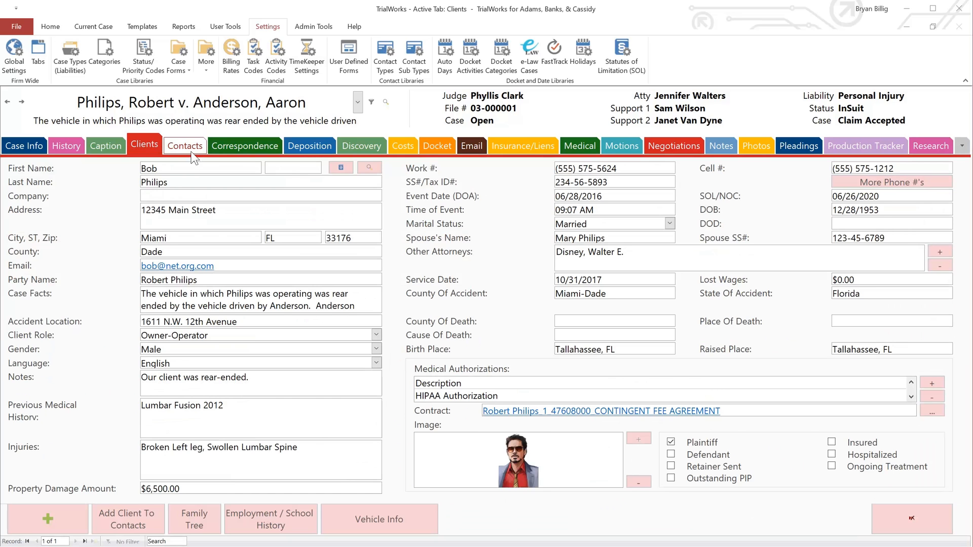
# From the Contacts list, view the treating doctor's full Contact Detail record and close it
pyautogui.click(184, 146)
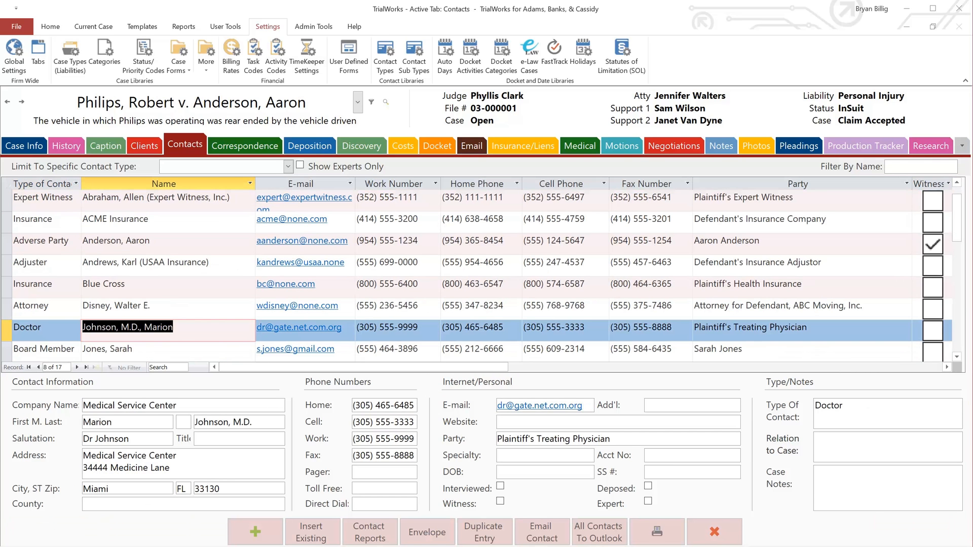
pyautogui.doubleClick(127, 328)
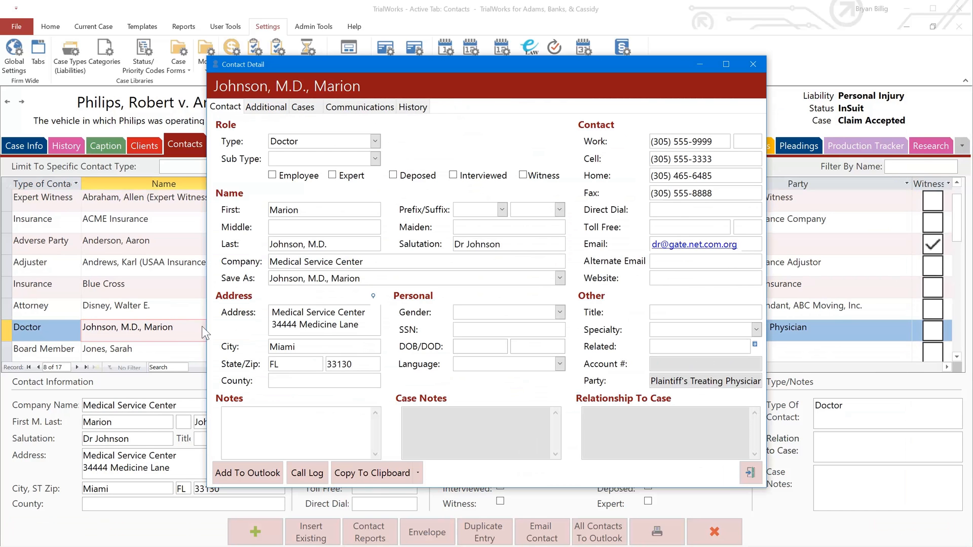
pyautogui.moveTo(311, 211)
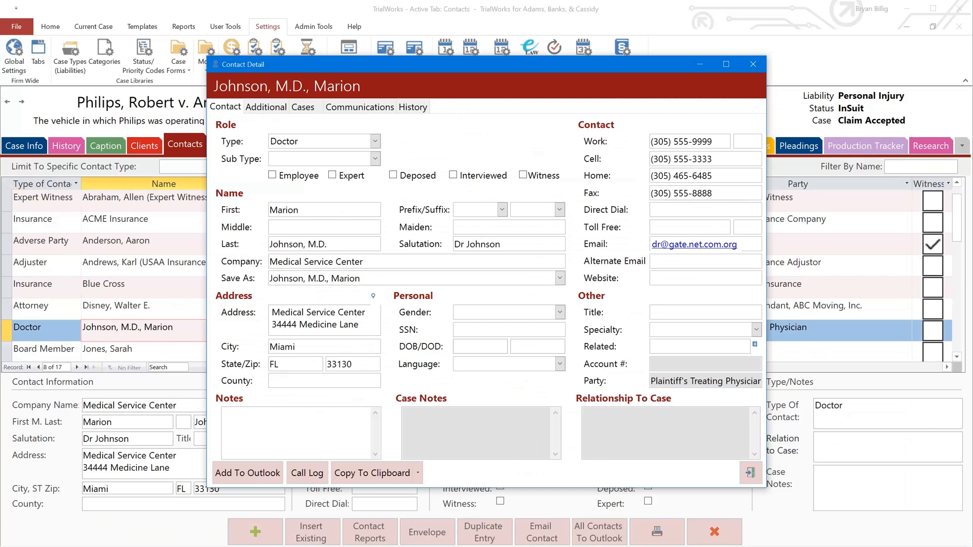
pyautogui.moveTo(753, 65)
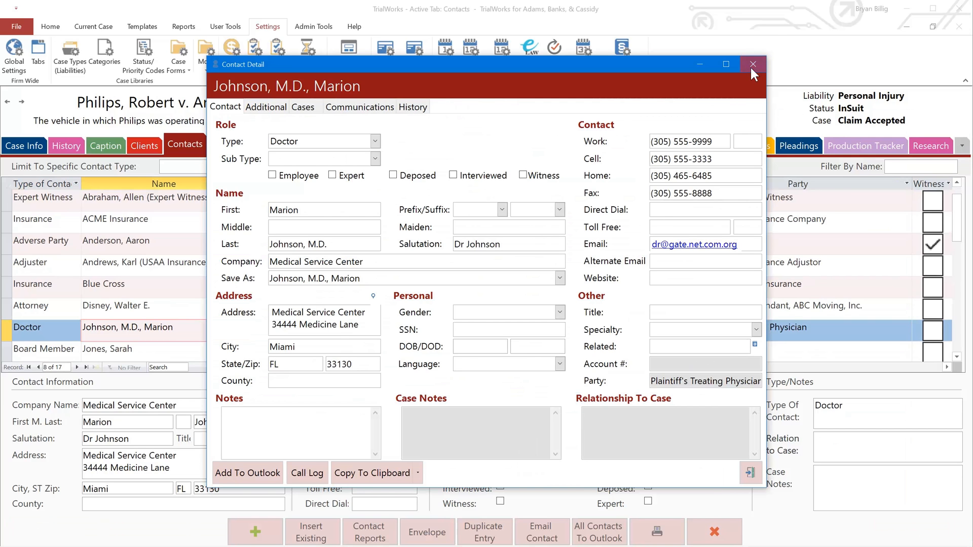
pyautogui.click(752, 64)
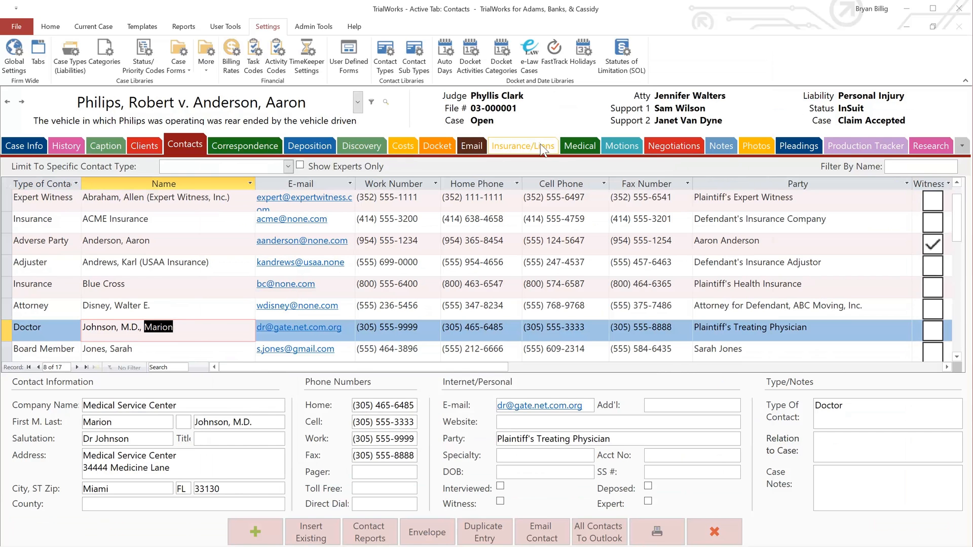
# From the Medical tab, start an Online Medical Request including the scanned HIPAA Authorization
pyautogui.click(579, 146)
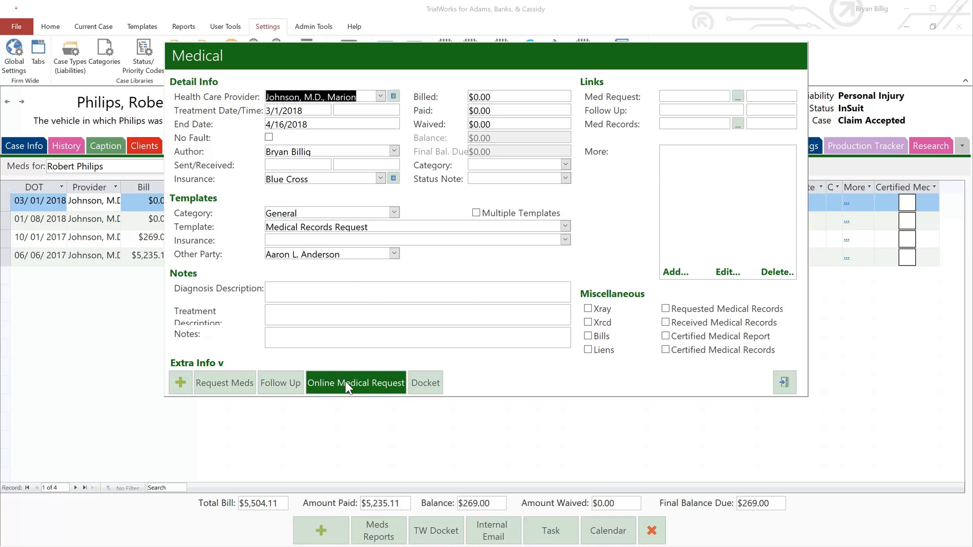
pyautogui.click(355, 383)
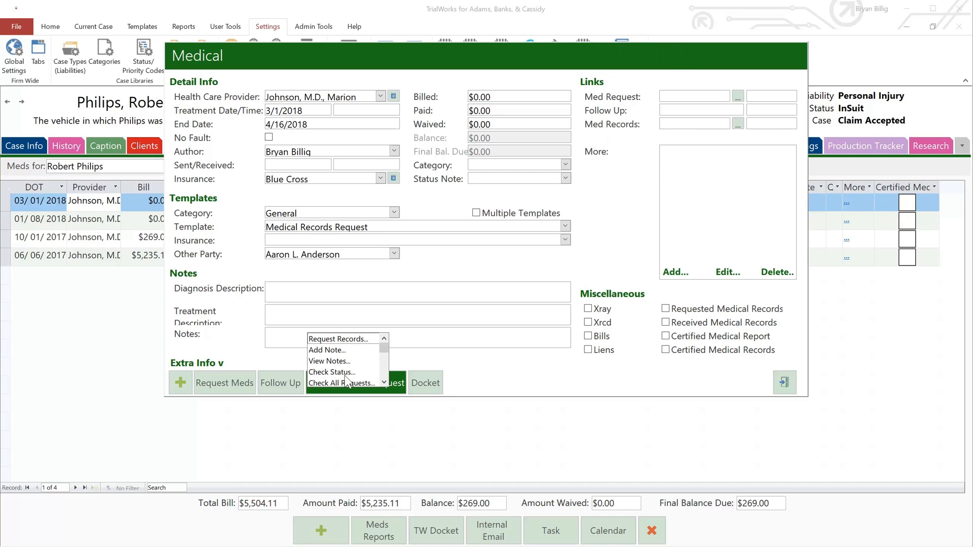
pyautogui.click(343, 383)
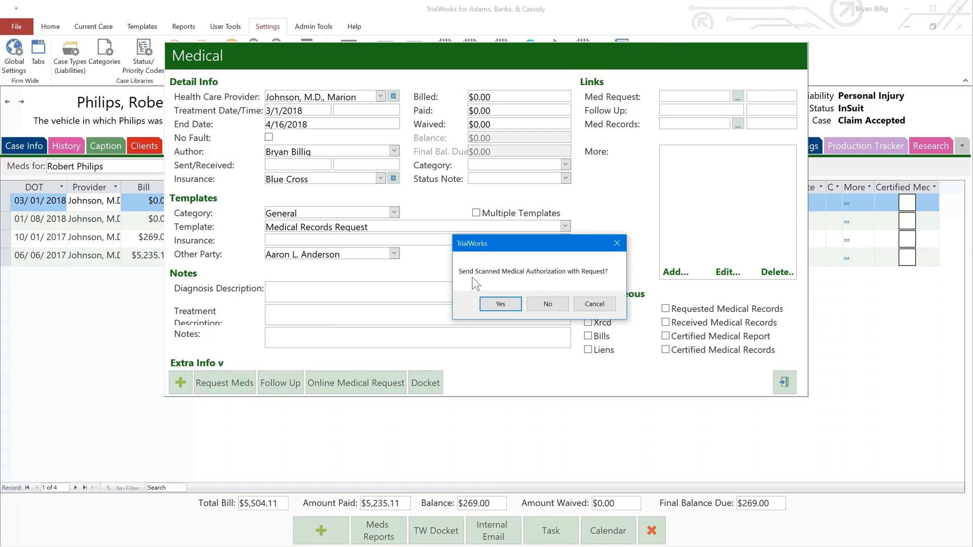
pyautogui.moveTo(533, 308)
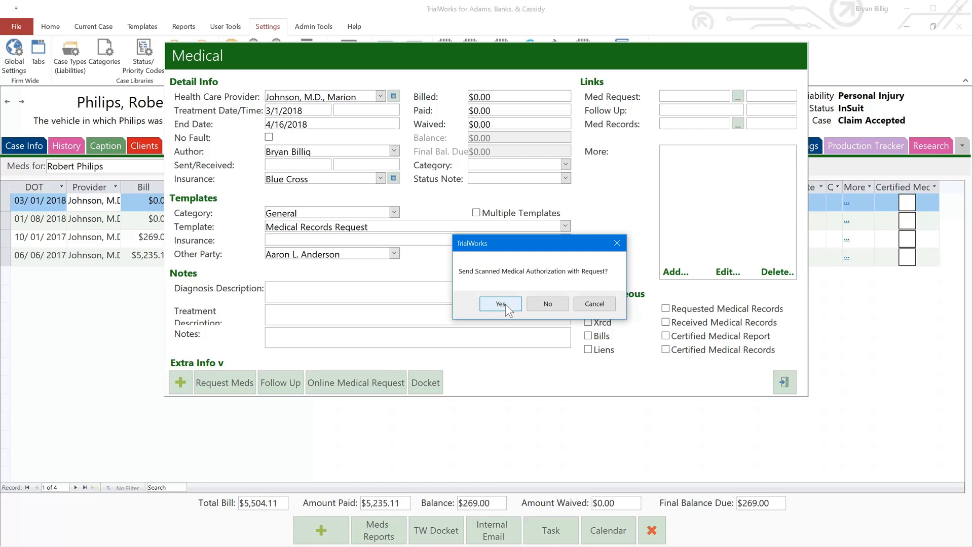
pyautogui.click(501, 304)
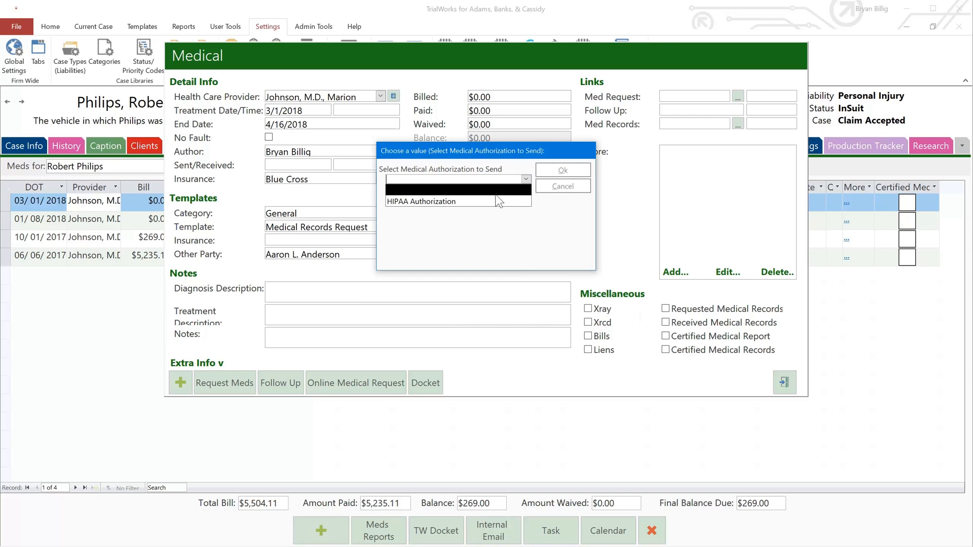
pyautogui.click(421, 200)
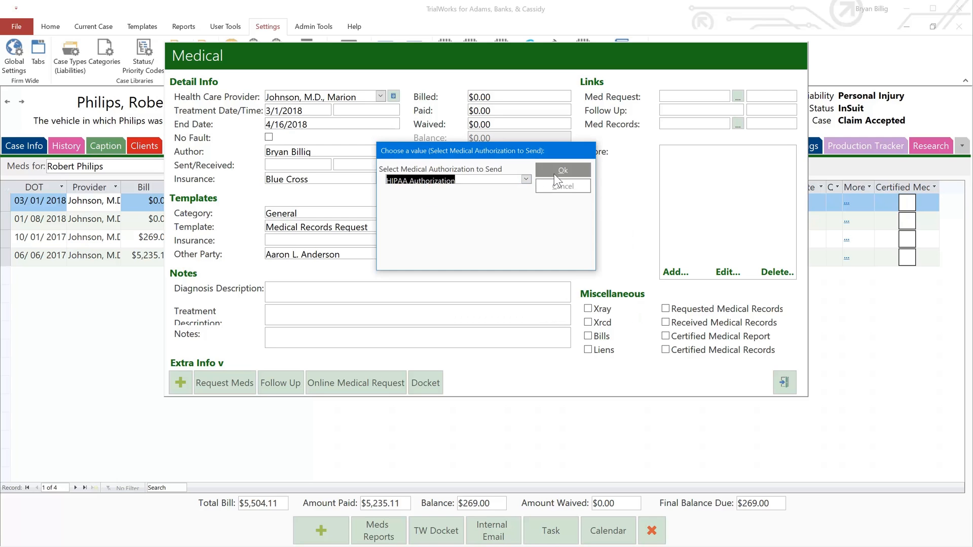
pyautogui.click(562, 170)
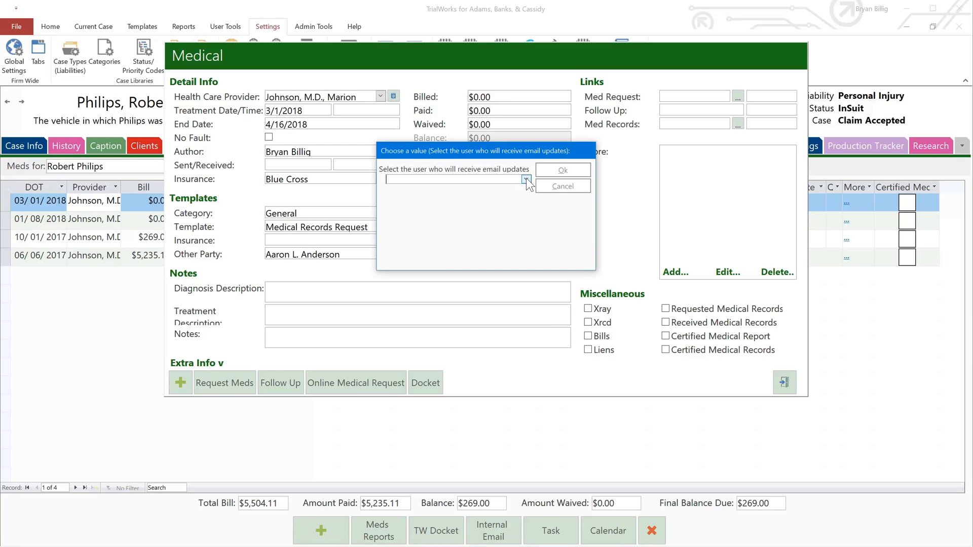
# Choose the user who will receive email updates on the request
pyautogui.click(525, 179)
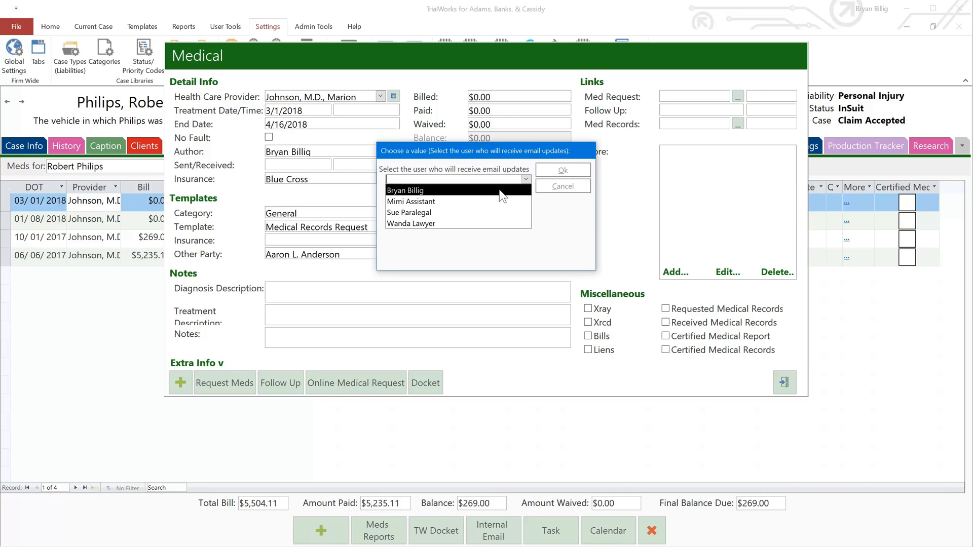
pyautogui.moveTo(410, 198)
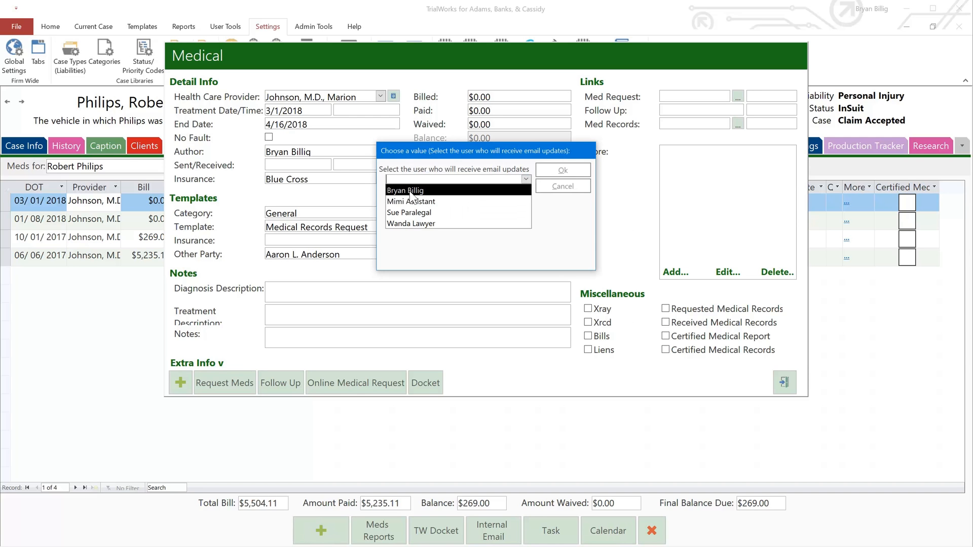
pyautogui.click(405, 190)
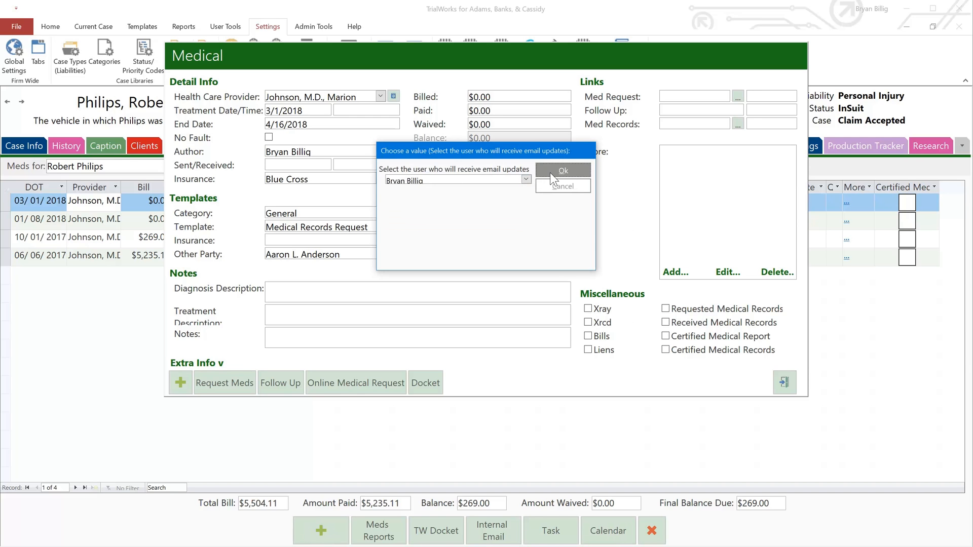
# Send the request with instructions 'Please rush this request', paper copies and chronological sorting, then dismiss the status report
pyautogui.click(563, 171)
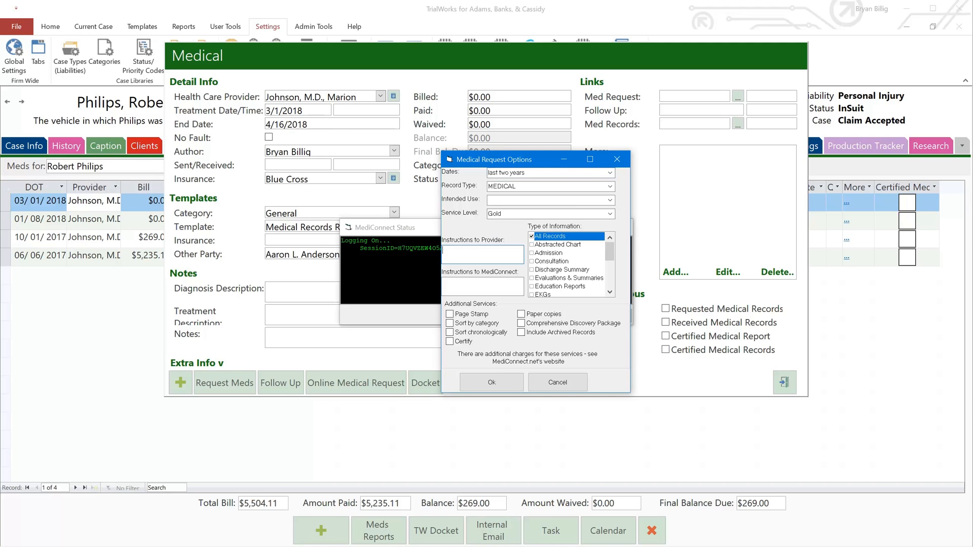
pyautogui.write('Please')
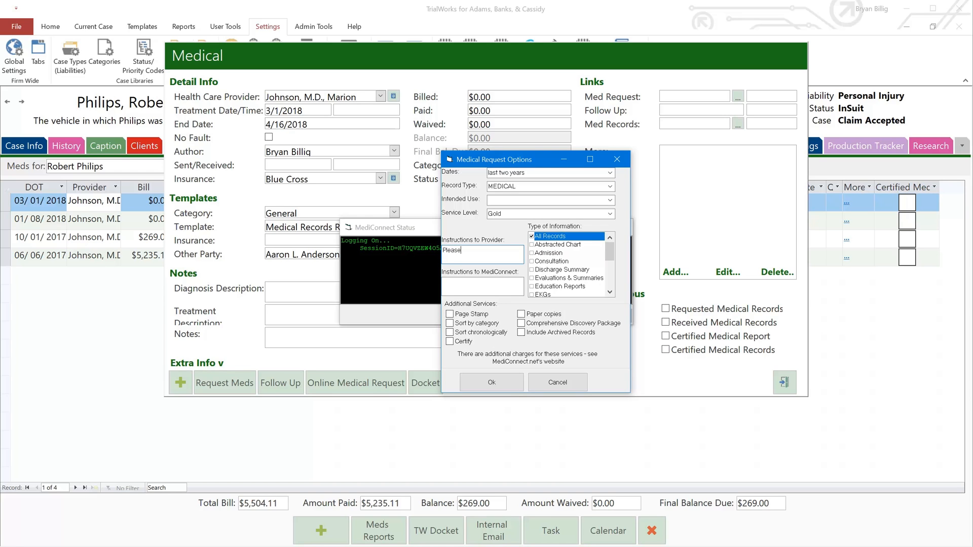
pyautogui.write('rush this request')
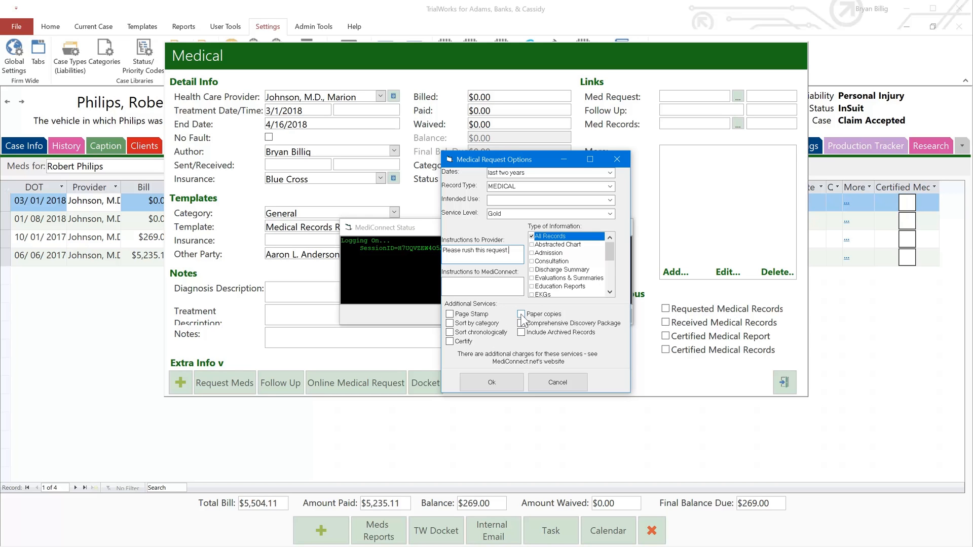
pyautogui.click(521, 314)
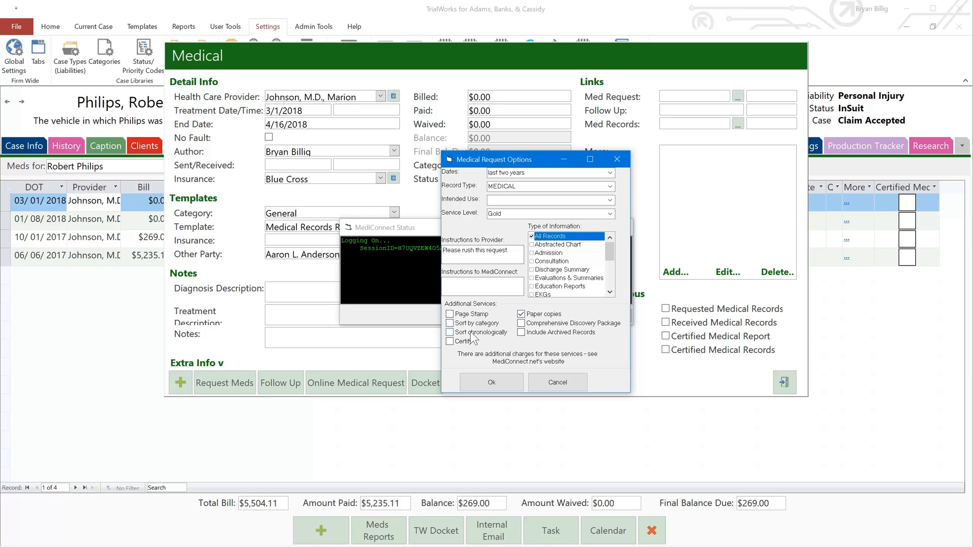
pyautogui.click(450, 332)
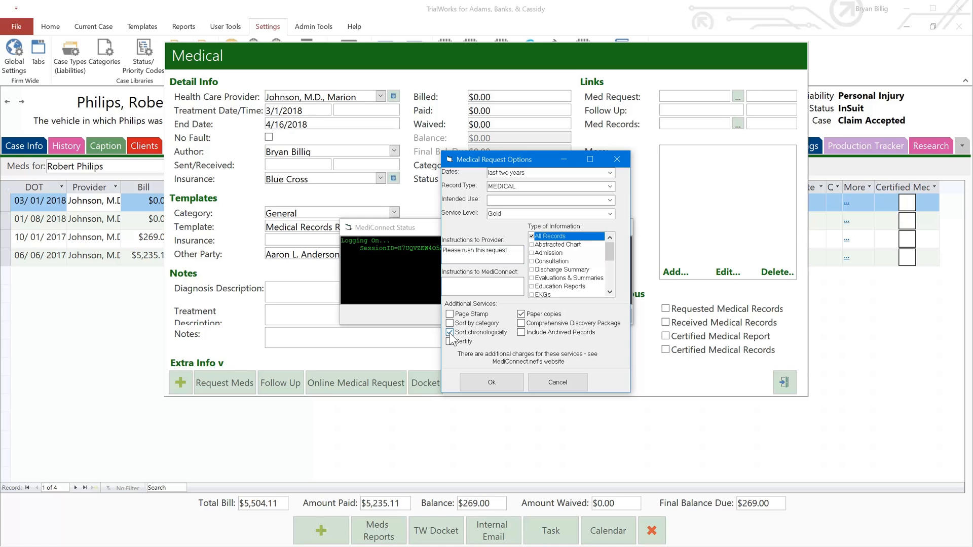
pyautogui.click(449, 341)
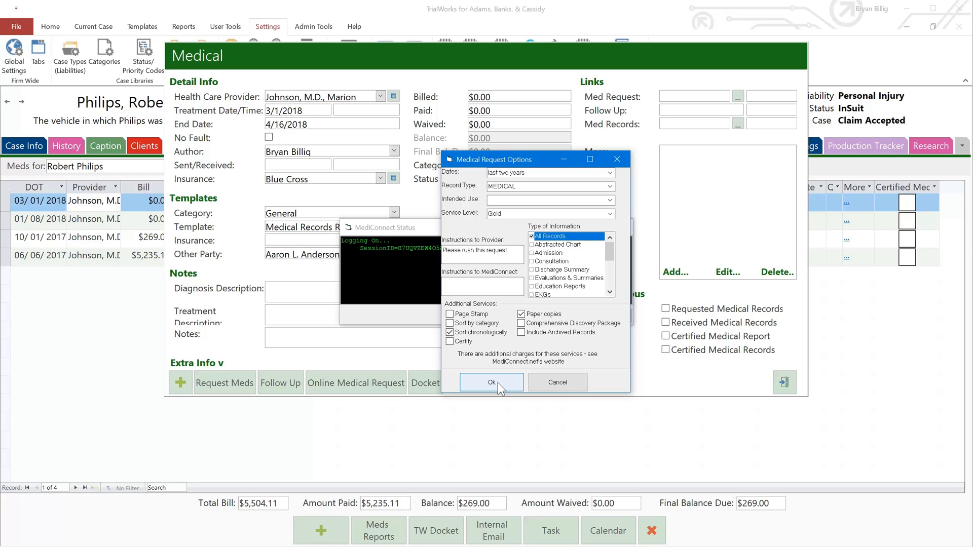
pyautogui.click(492, 382)
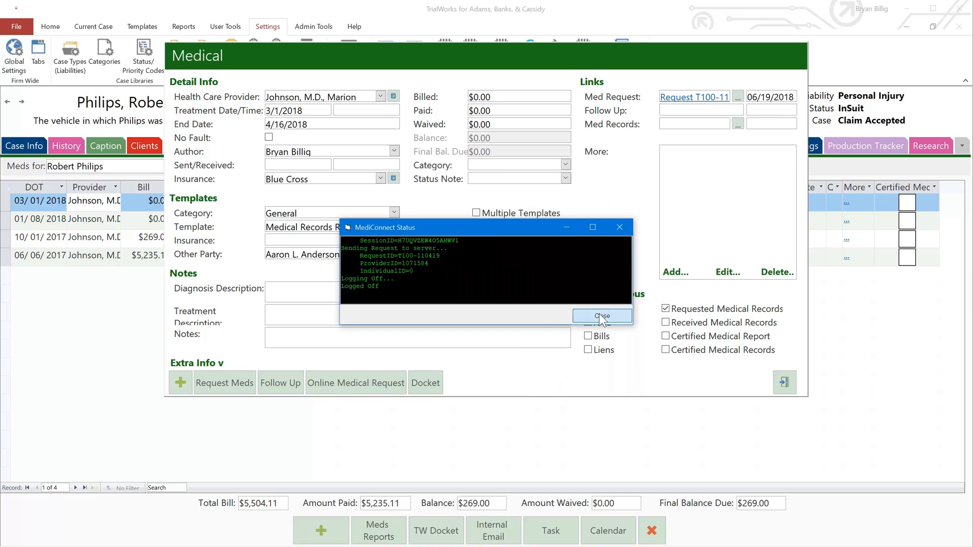
pyautogui.click(602, 316)
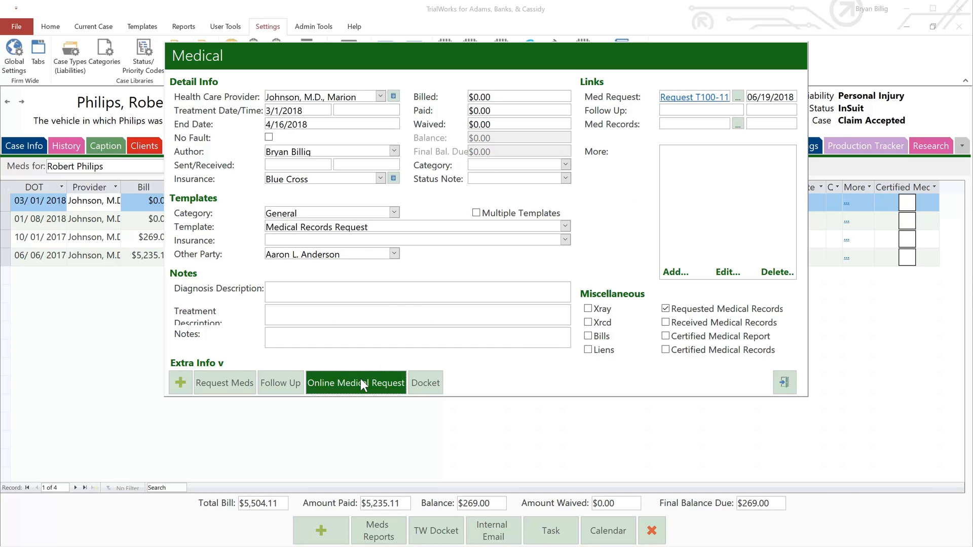
# Add the note 'Please expand the date range by 6 months.' to the online request and save it
pyautogui.click(354, 383)
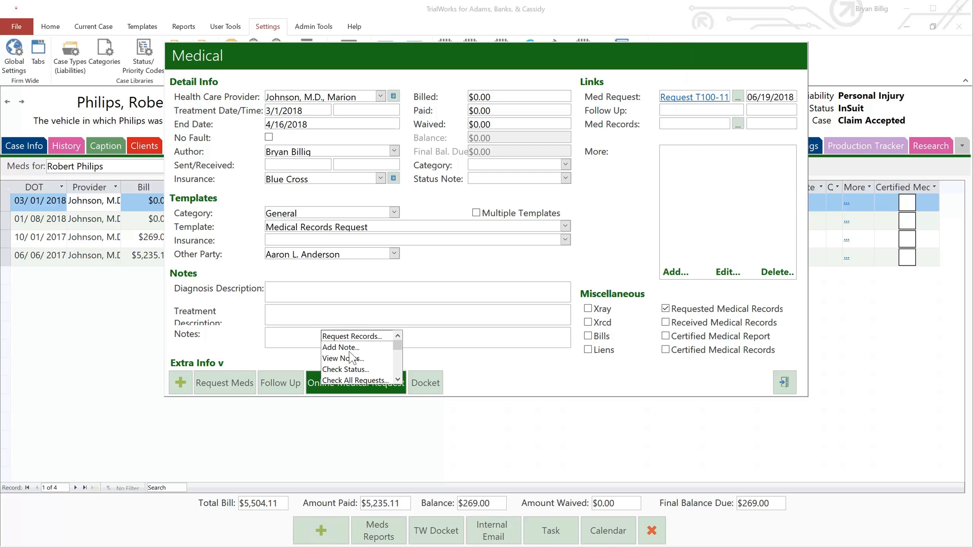
pyautogui.click(344, 369)
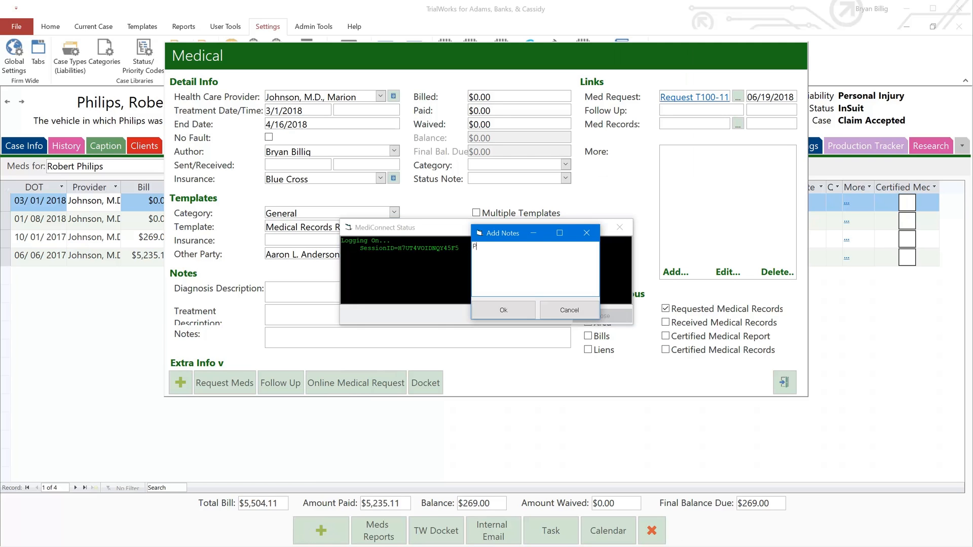
pyautogui.write('Please expand t')
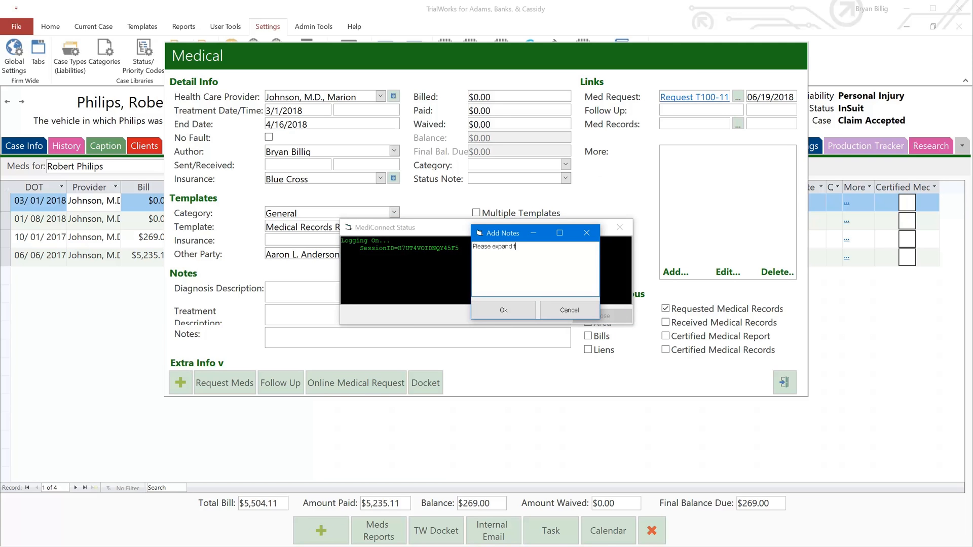
pyautogui.write('he date range by')
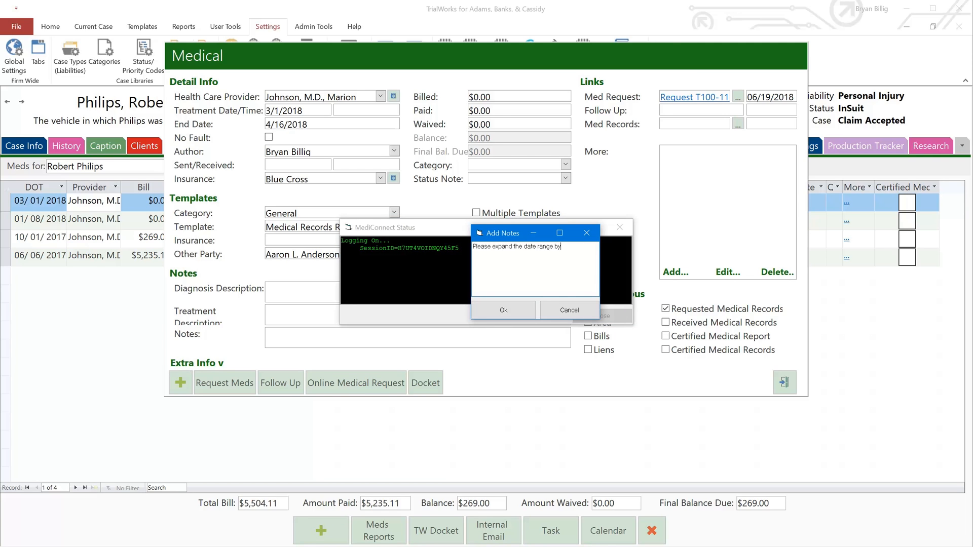
pyautogui.write('6 months.')
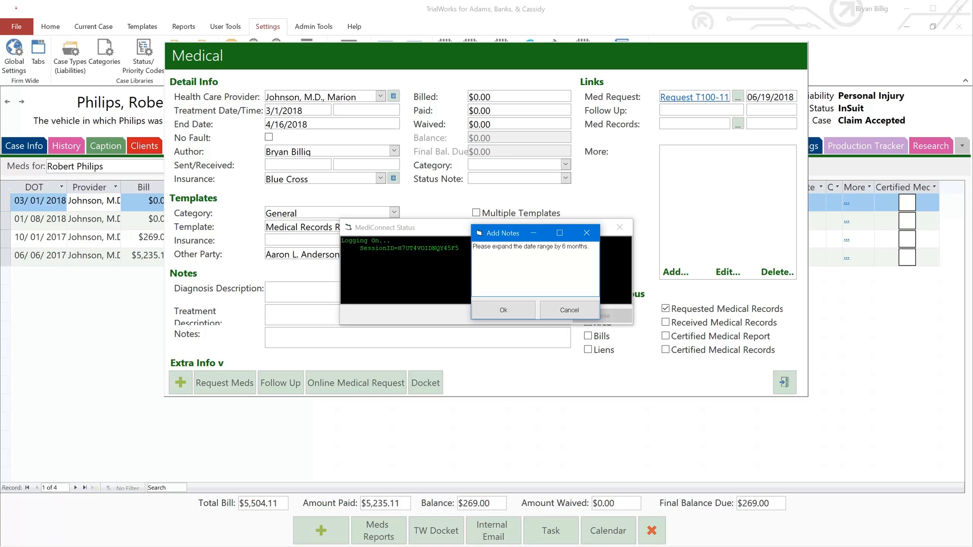
pyautogui.click(503, 310)
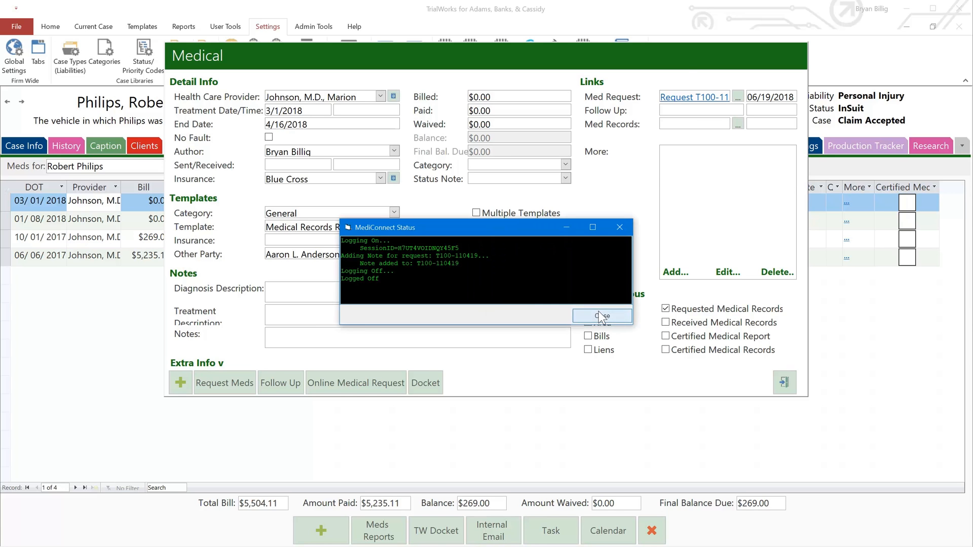
pyautogui.click(602, 316)
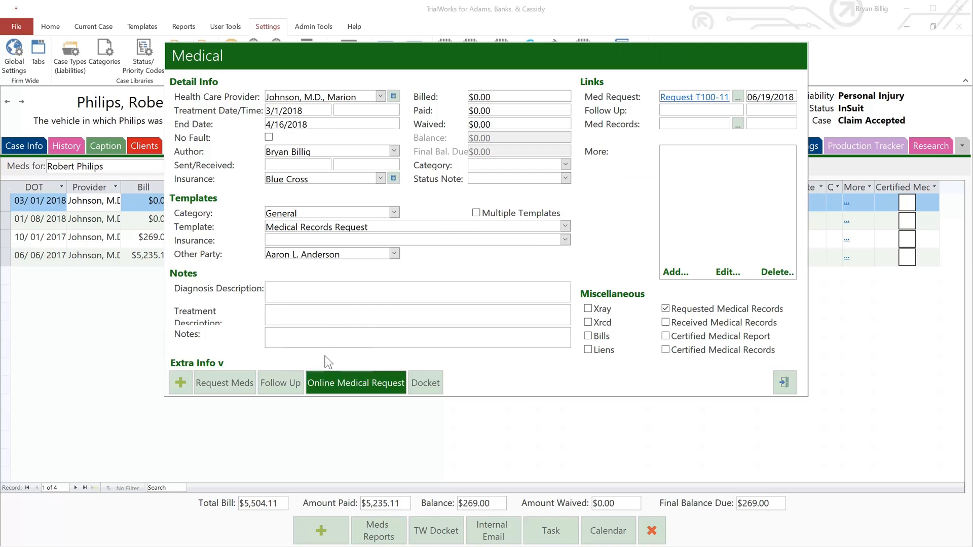
pyautogui.click(356, 383)
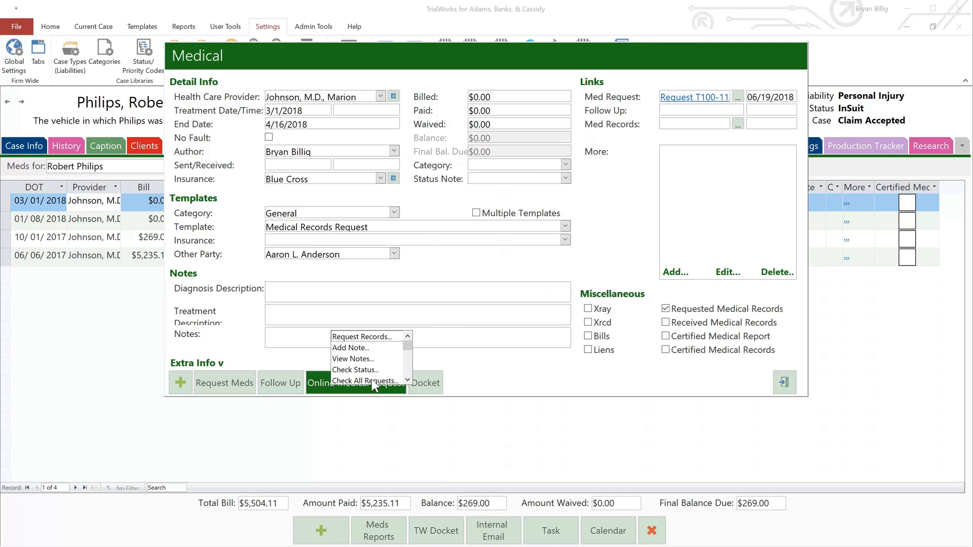
pyautogui.moveTo(385, 371)
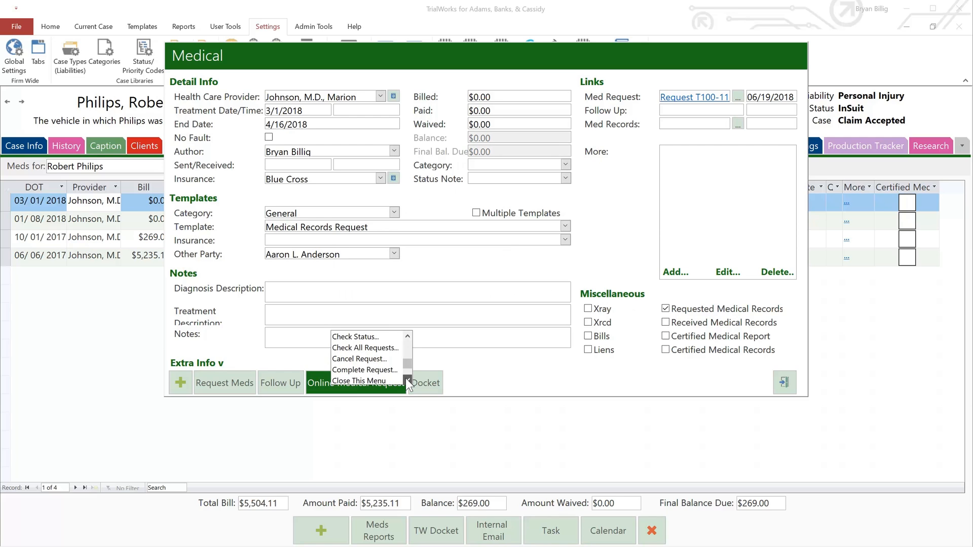
pyautogui.scroll(-3)
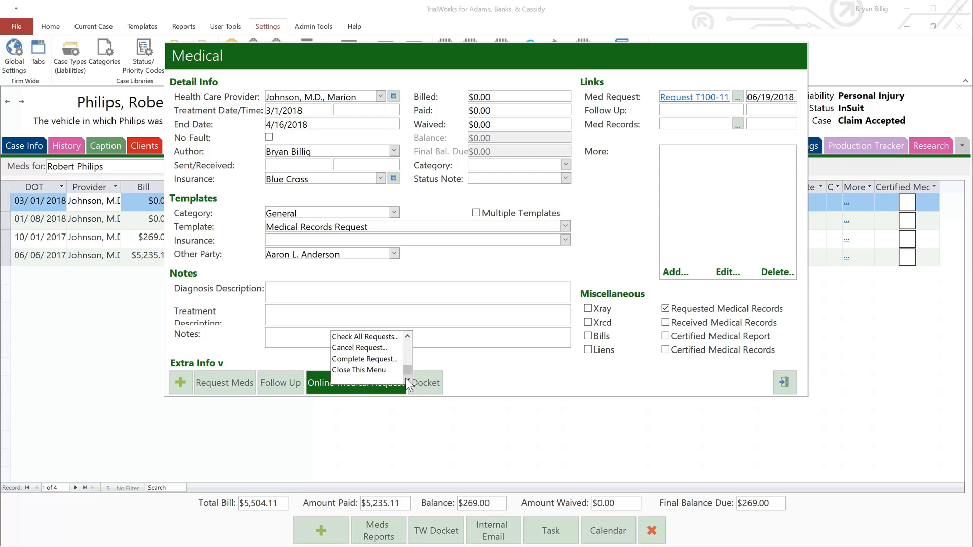
pyautogui.moveTo(367, 373)
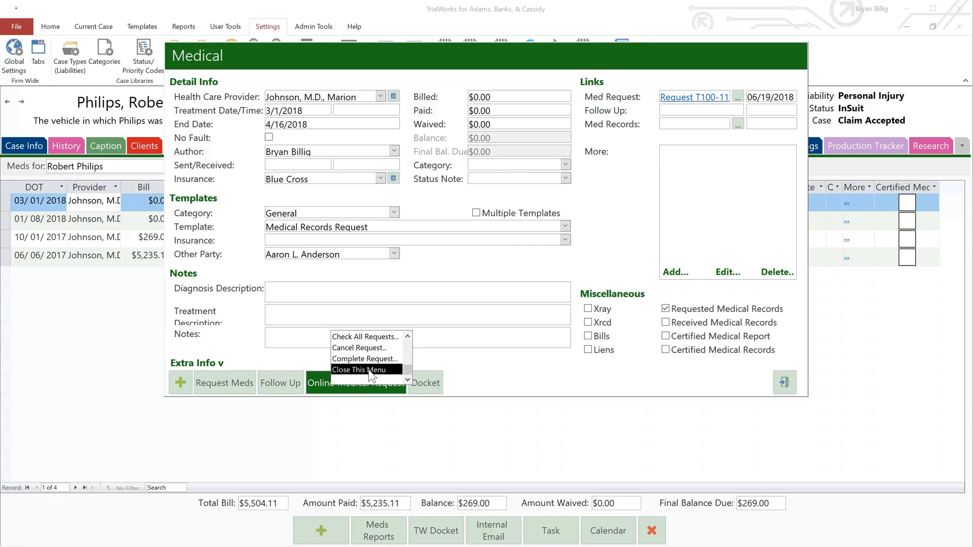
pyautogui.click(360, 368)
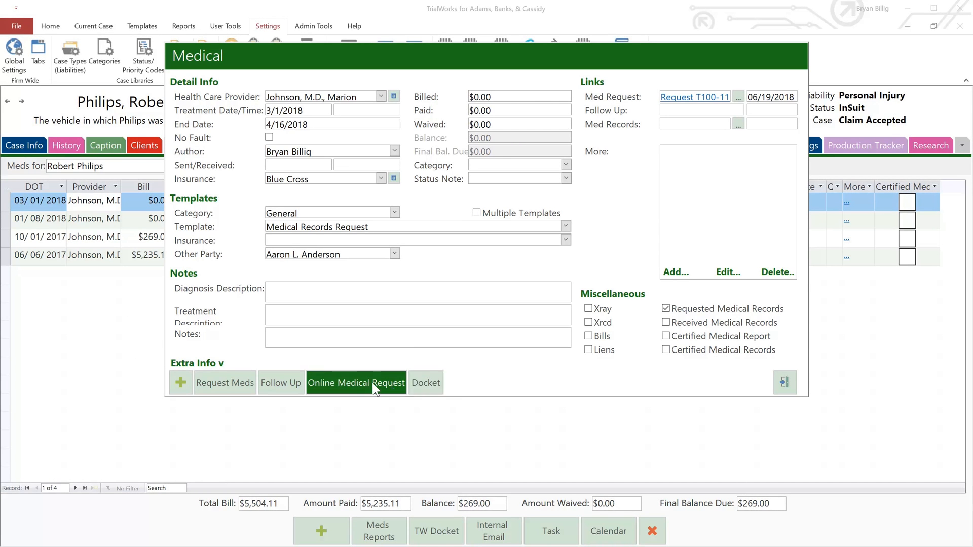
pyautogui.moveTo(341, 389)
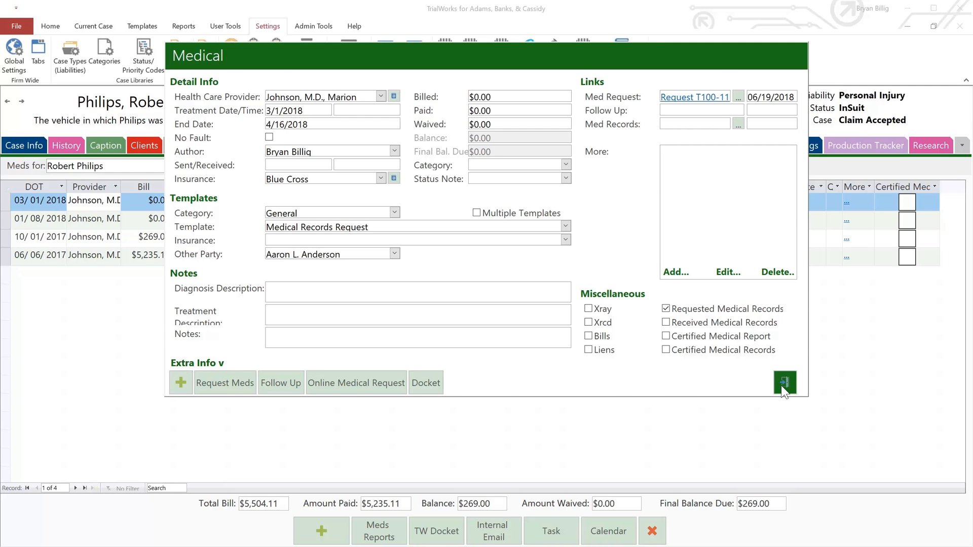
# Close the medical entry details and bring up the Medical reports list under Reports
pyautogui.click(785, 382)
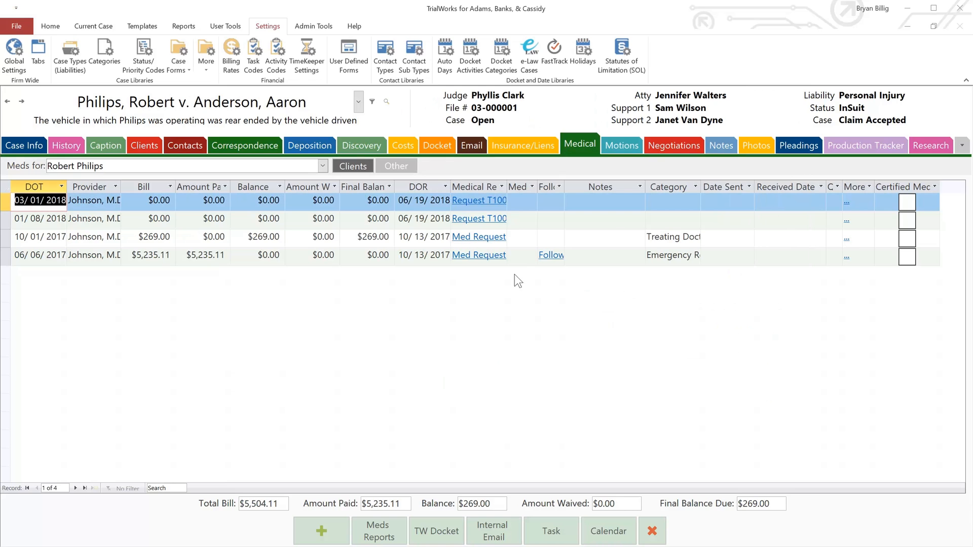
pyautogui.click(184, 26)
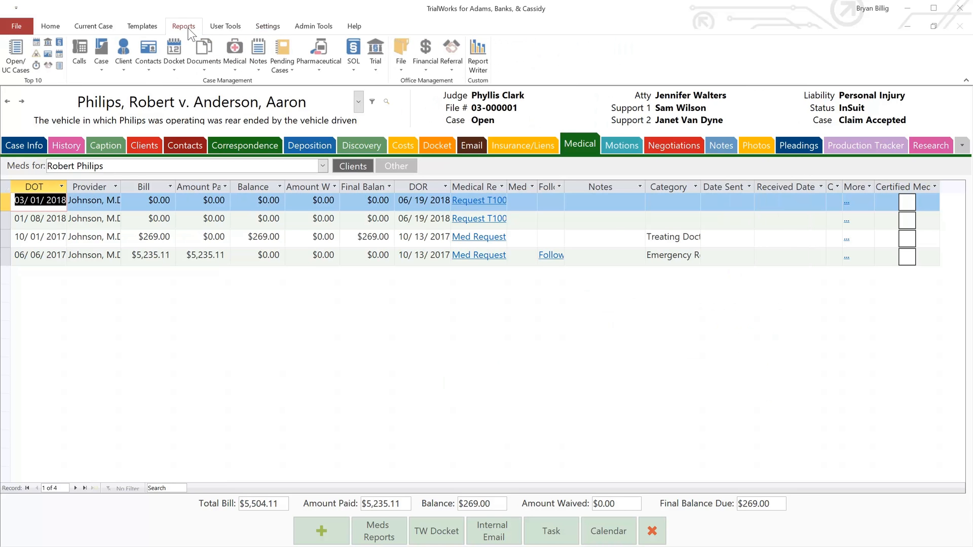
pyautogui.click(235, 50)
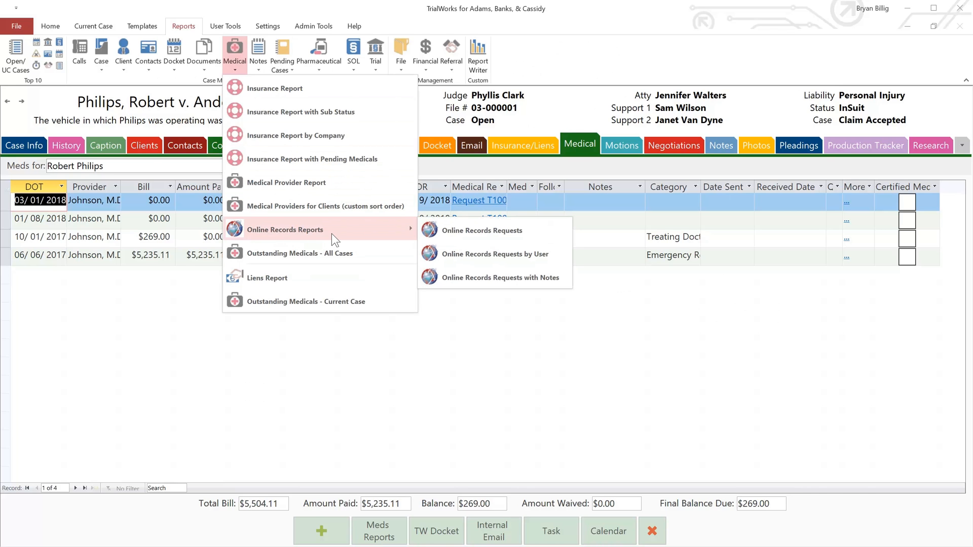
pyautogui.moveTo(507, 233)
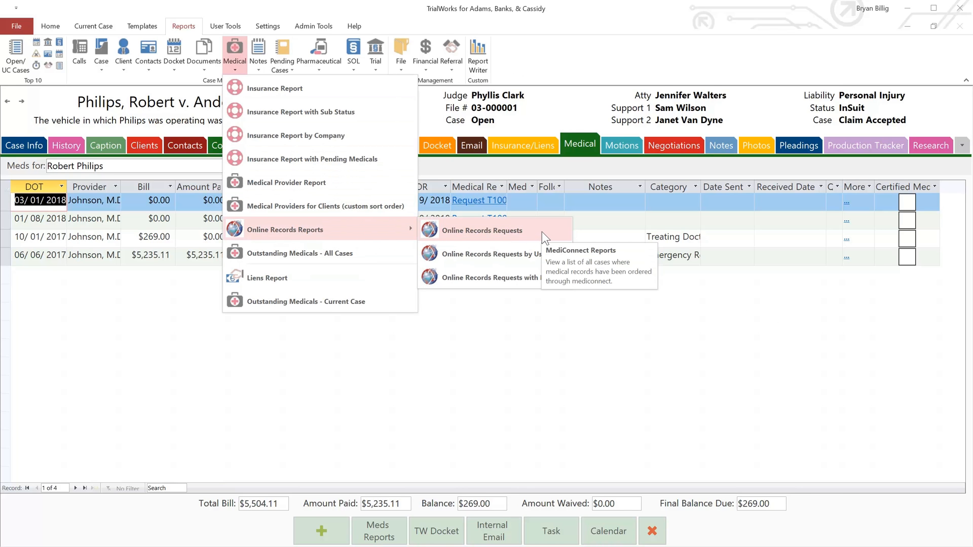
pyautogui.moveTo(539, 259)
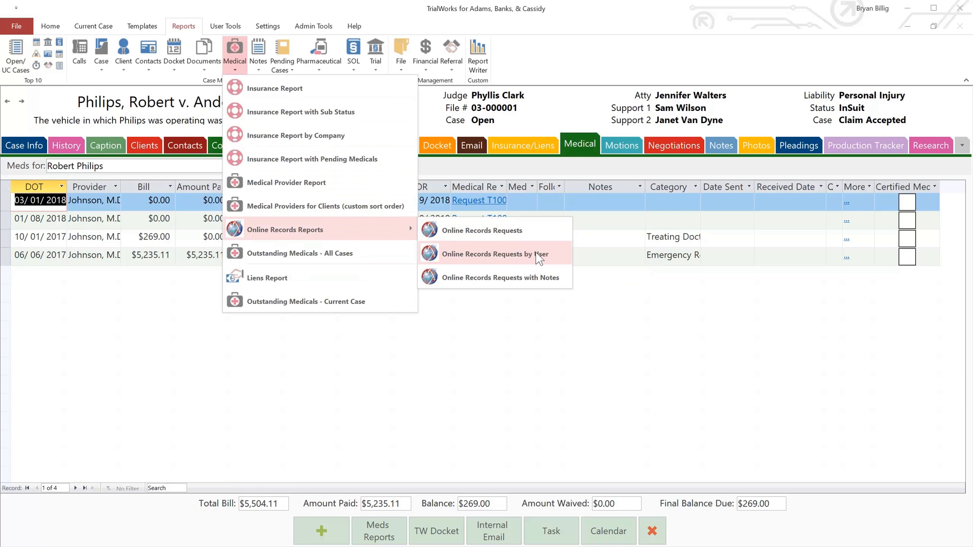
pyautogui.moveTo(537, 259)
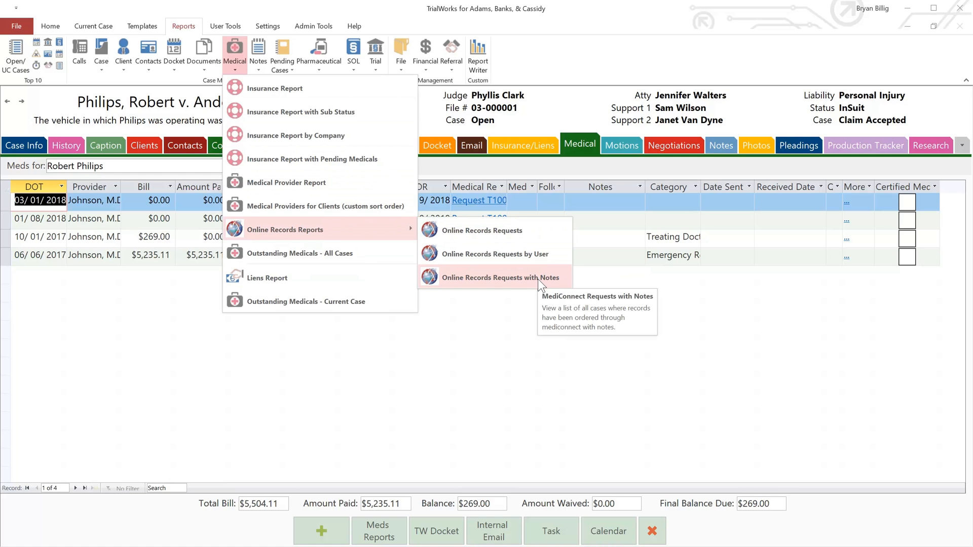
# Run the Online Records Requests with Notes report, then return to the Medical grid showing the Hospital Chart link
pyautogui.click(500, 277)
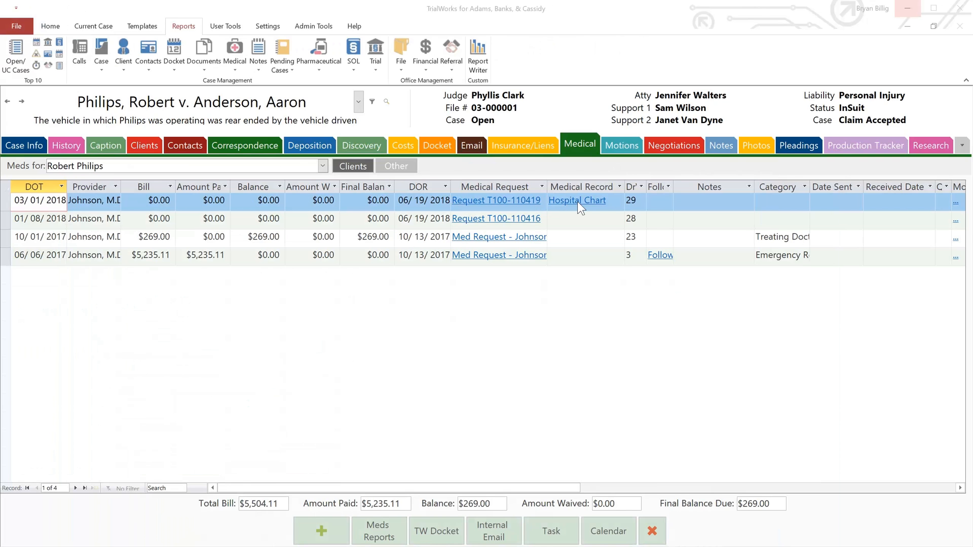
pyautogui.click(93, 199)
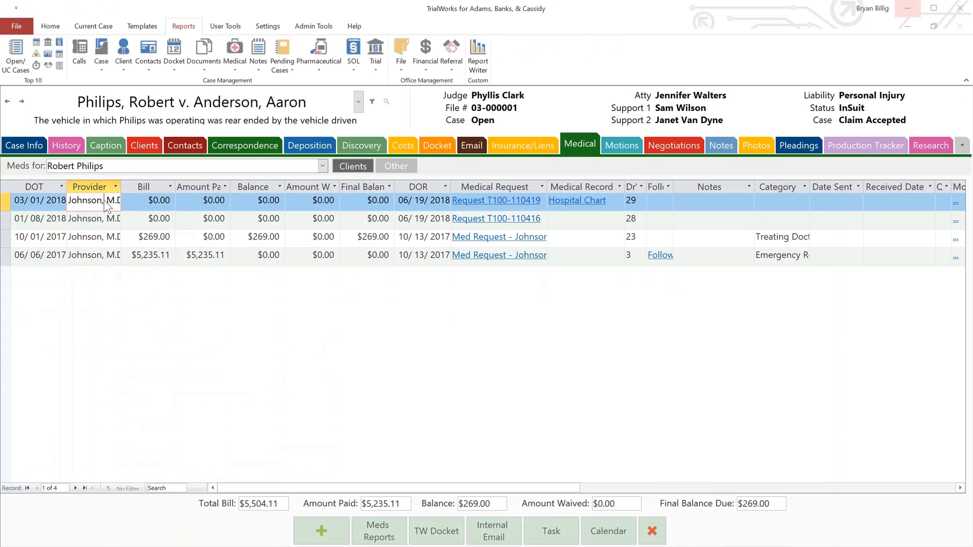
pyautogui.doubleClick(91, 200)
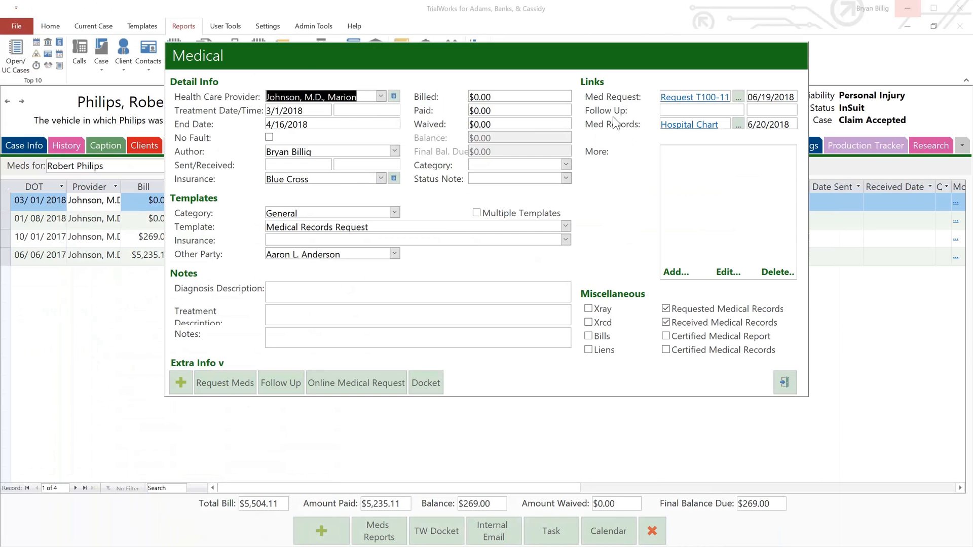
pyautogui.moveTo(703, 147)
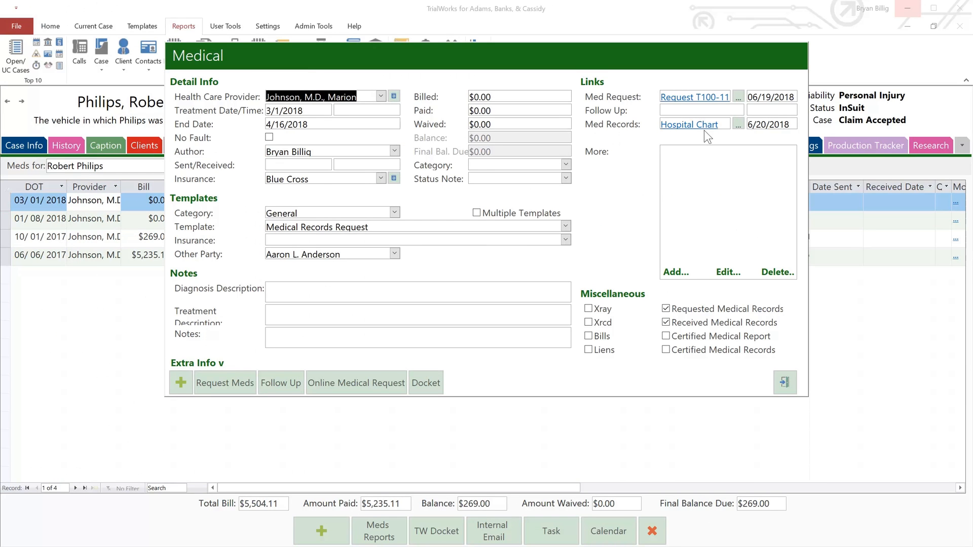
pyautogui.moveTo(762, 136)
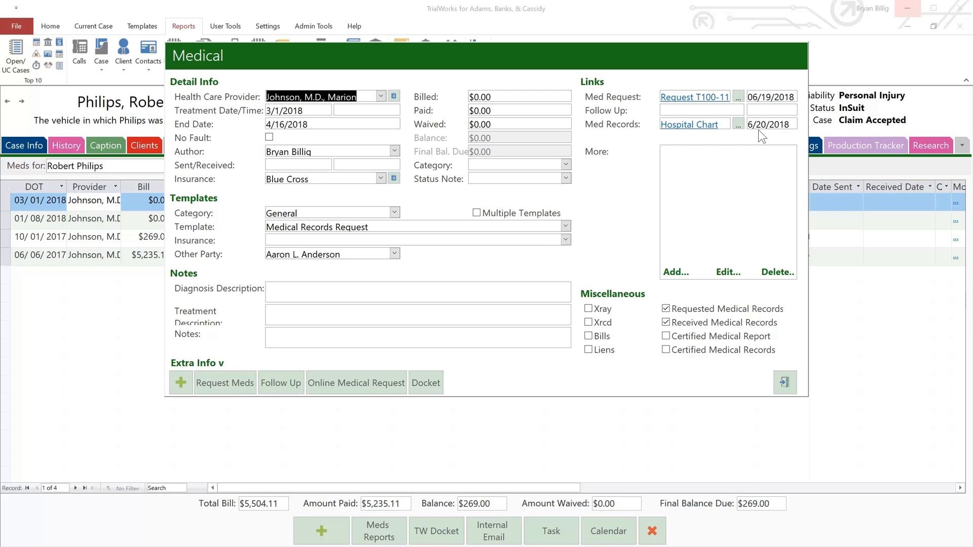
pyautogui.moveTo(757, 140)
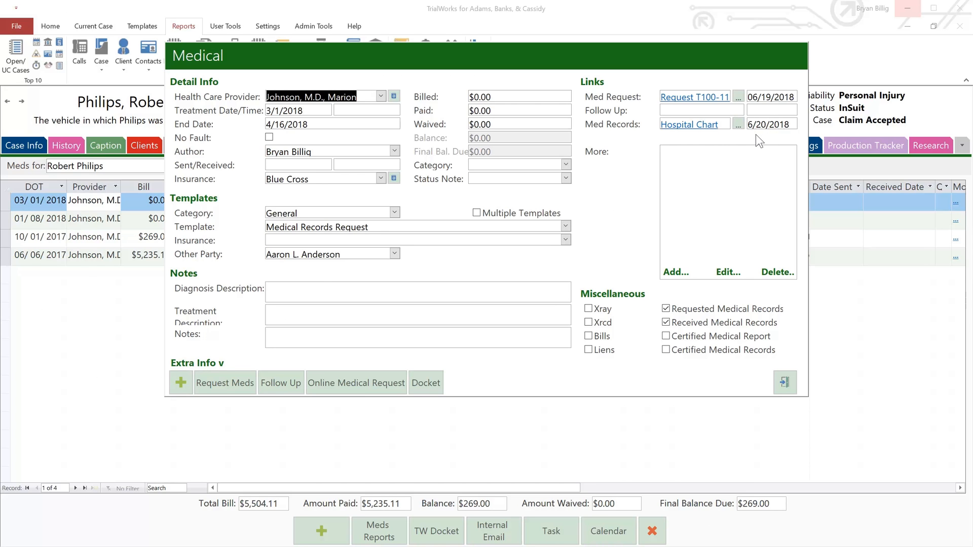
pyautogui.moveTo(713, 179)
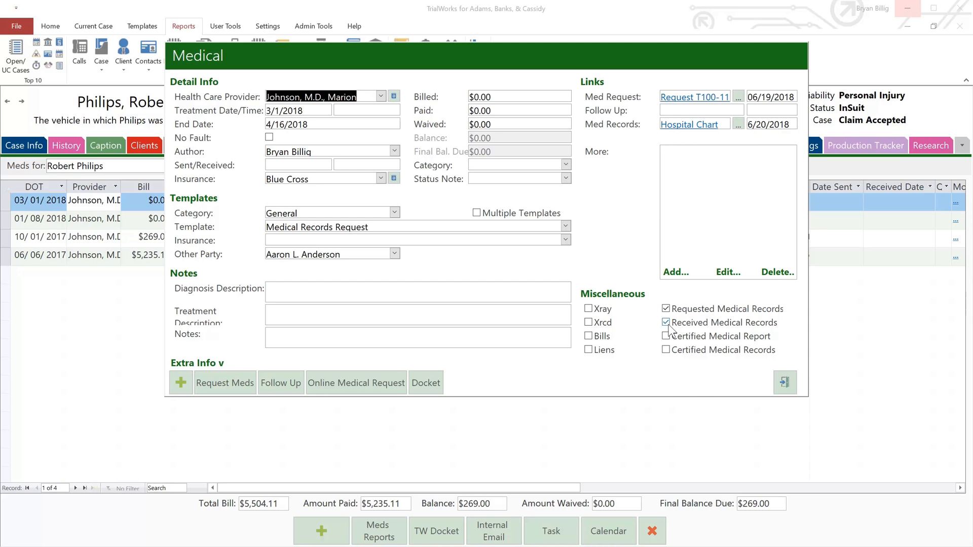
pyautogui.click(665, 336)
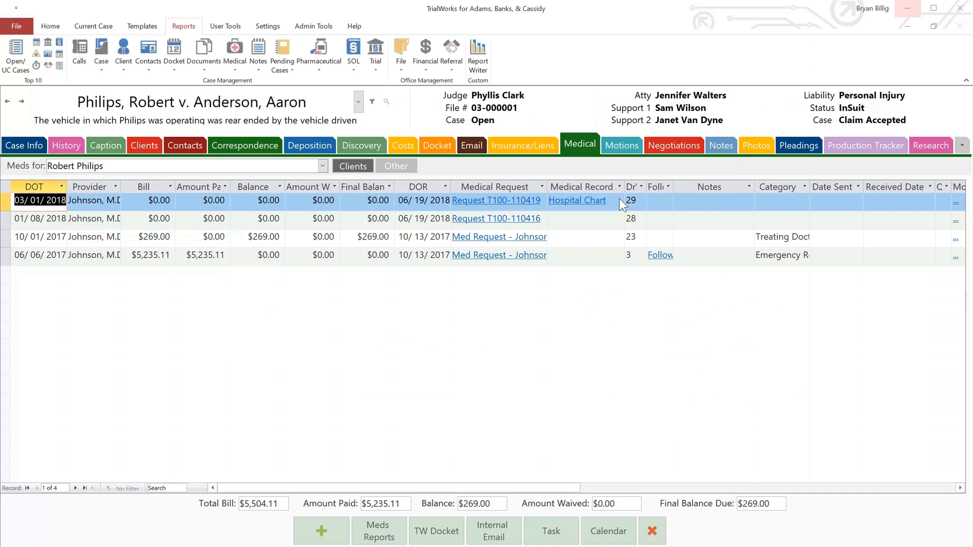
pyautogui.moveTo(608, 233)
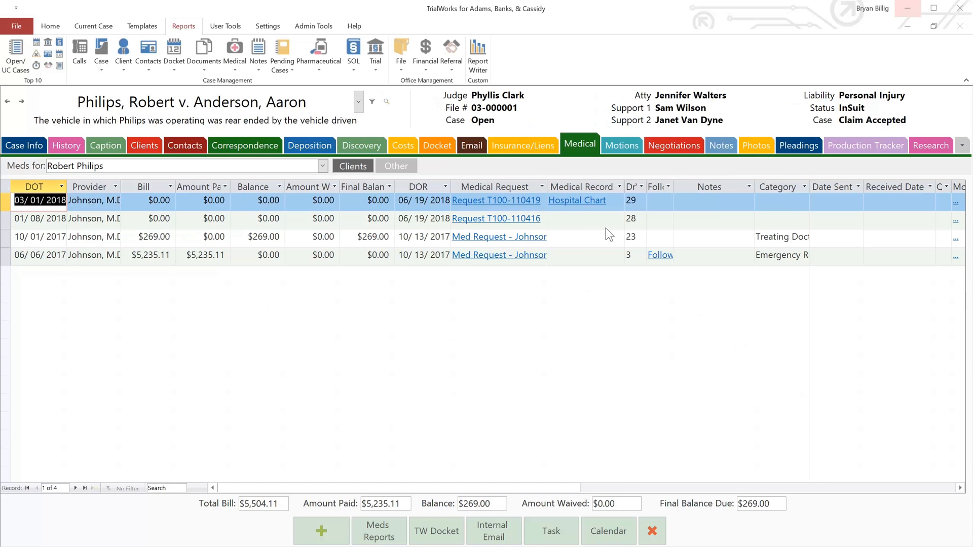